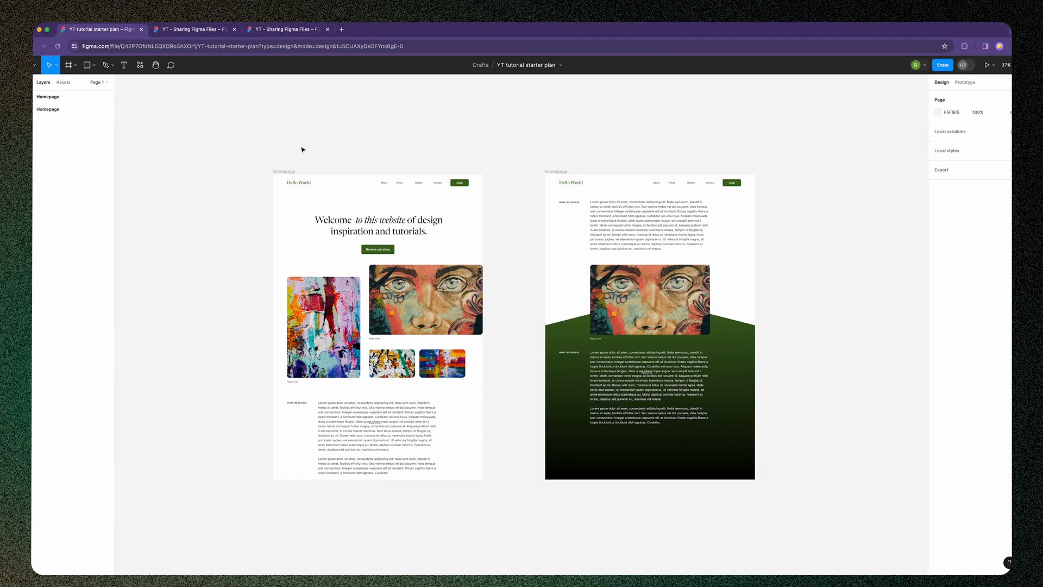
mouse_move(537, 331)
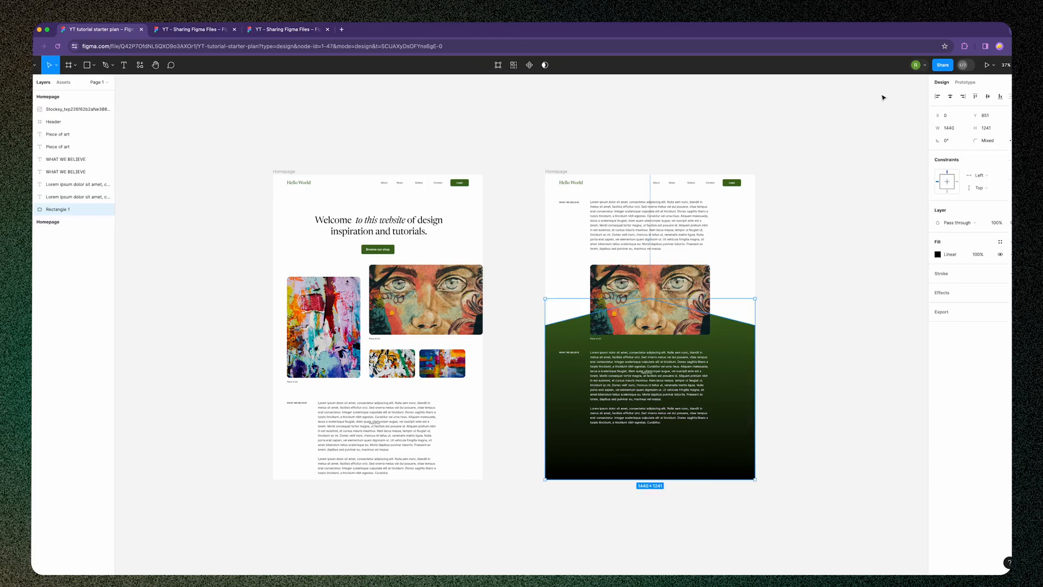
Step: Bring up the sharing settings for the YT tutorial starter plan file
left_click(941, 64)
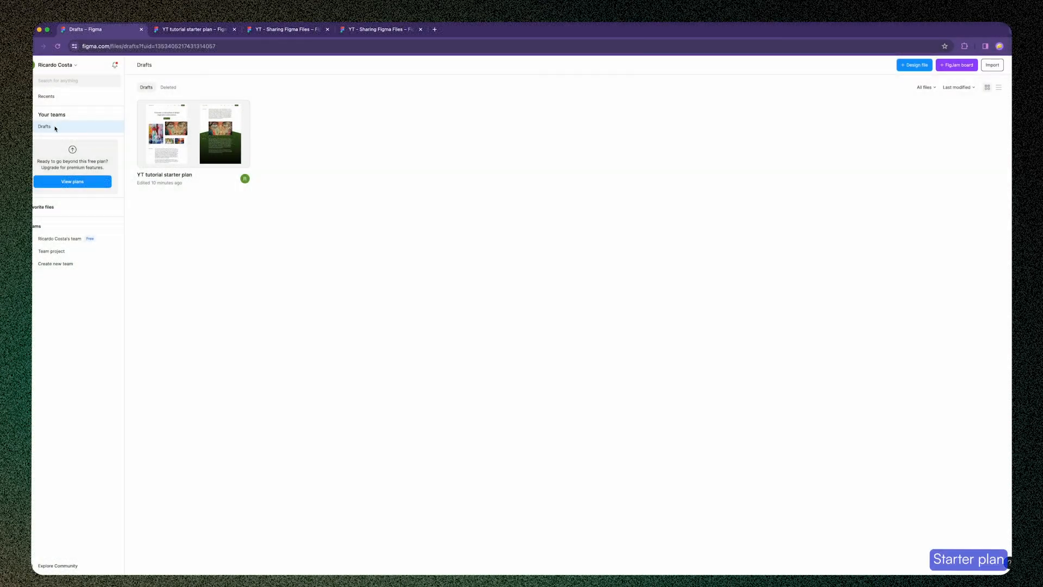
mouse_move(307, 233)
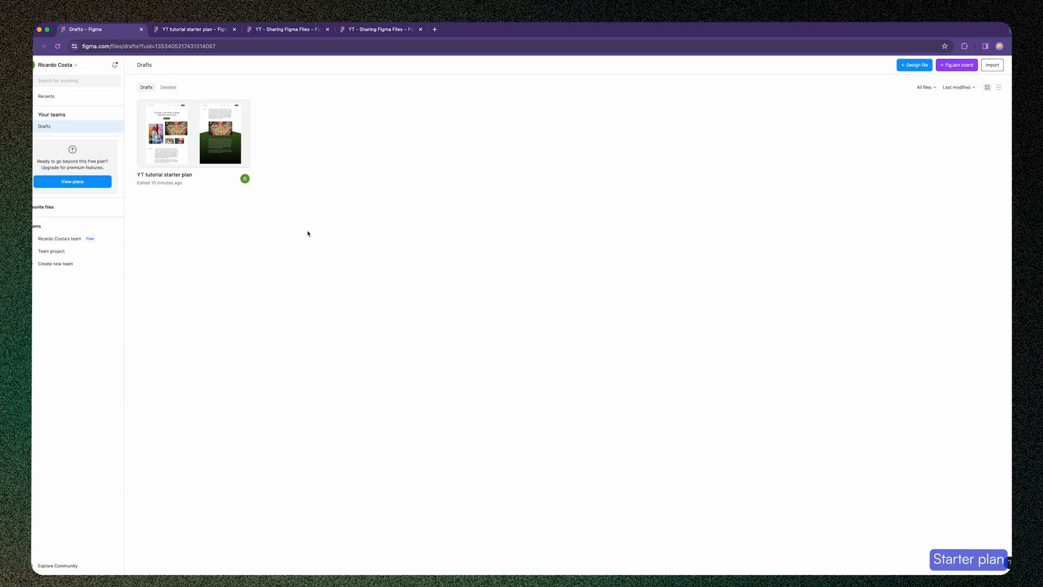
double_click(169, 133)
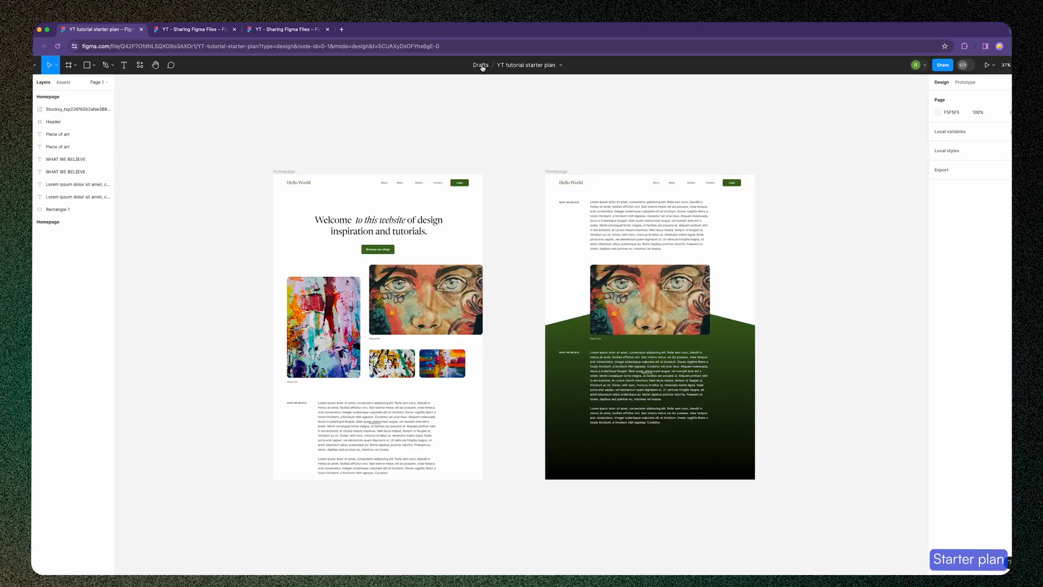
mouse_move(737, 120)
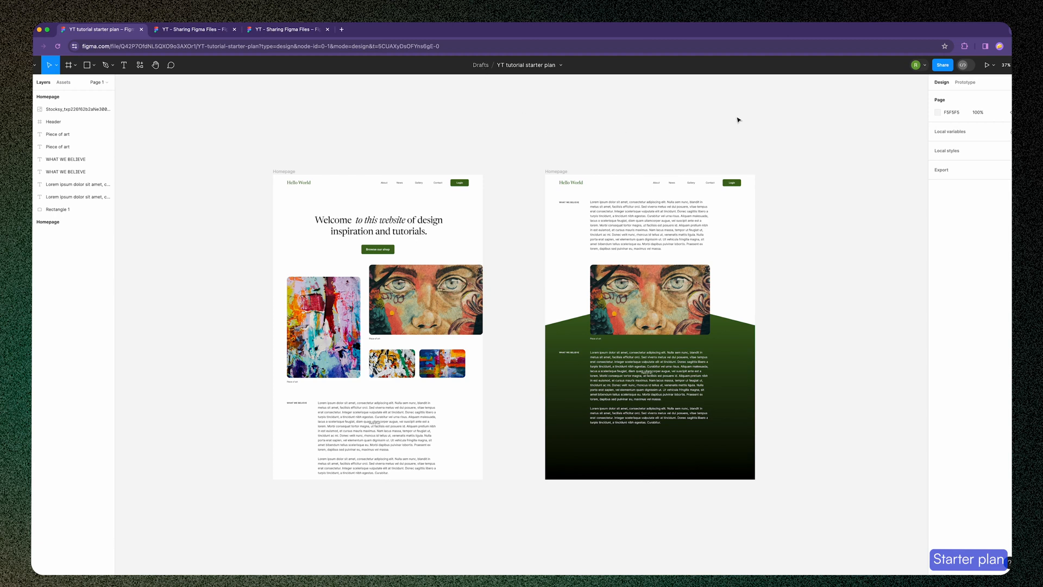
left_click(943, 64)
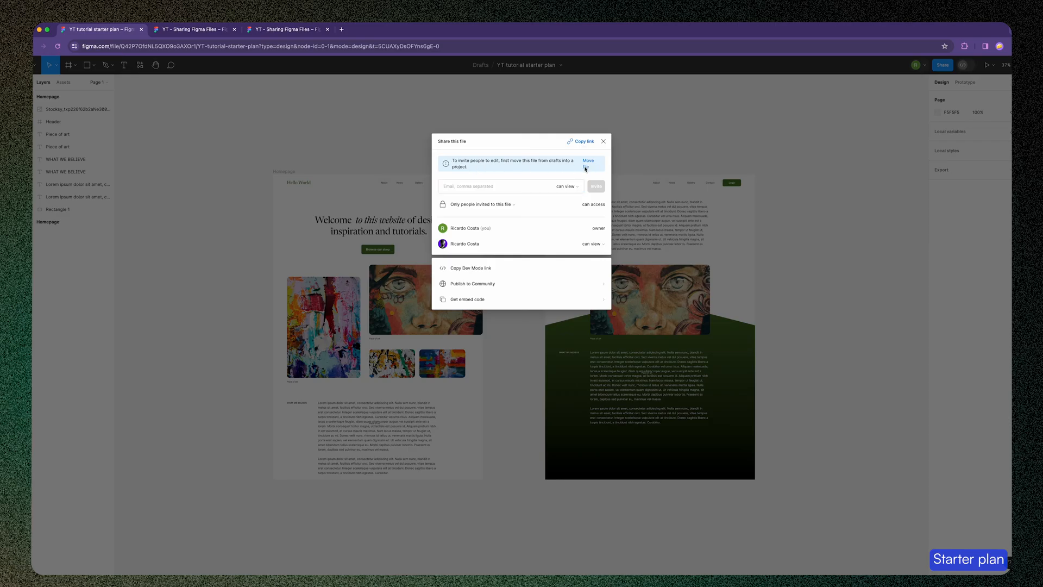
Step: Move the file out of Drafts into Team project via the drafts notice
left_click(588, 161)
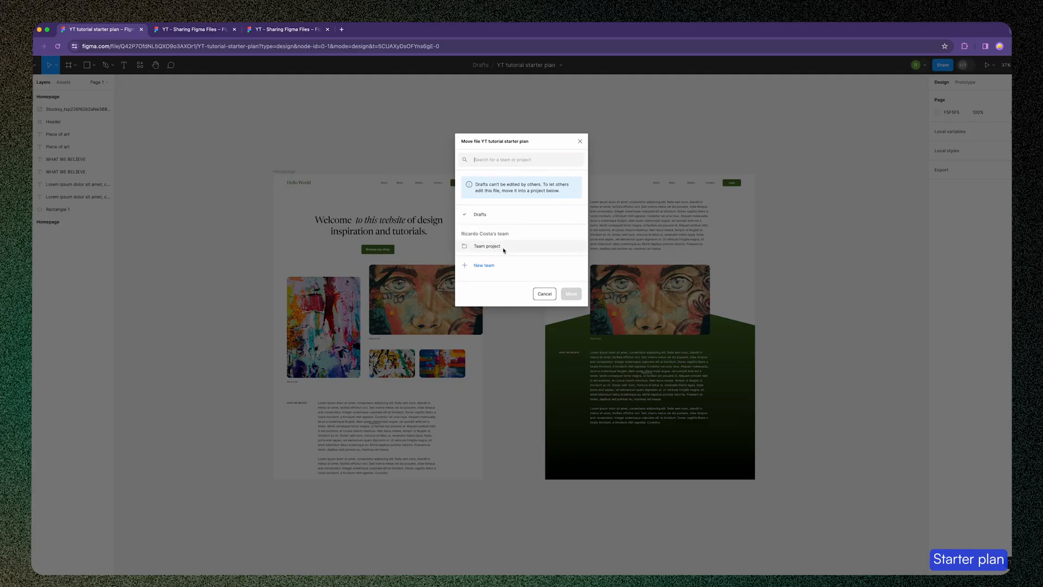
left_click(543, 293)
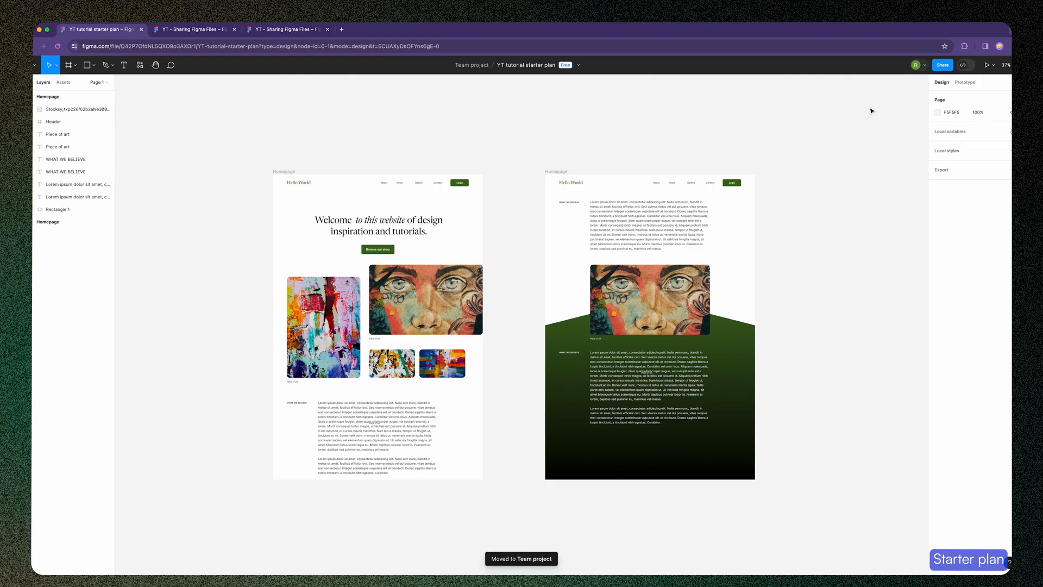
Step: Enter 'emails' in the invite field and review the invitee permission choices
left_click(943, 64)
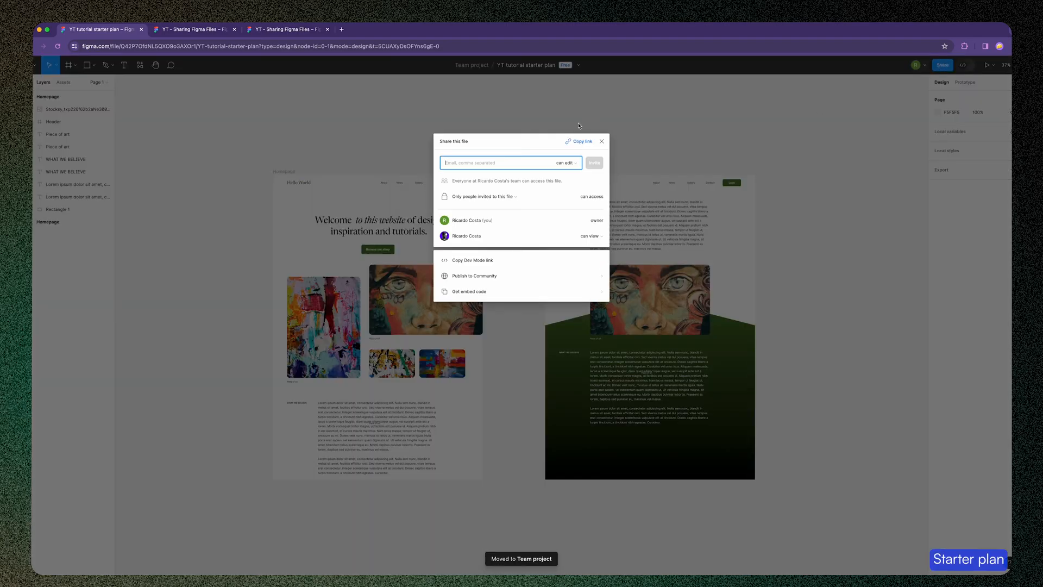
left_click(582, 141)
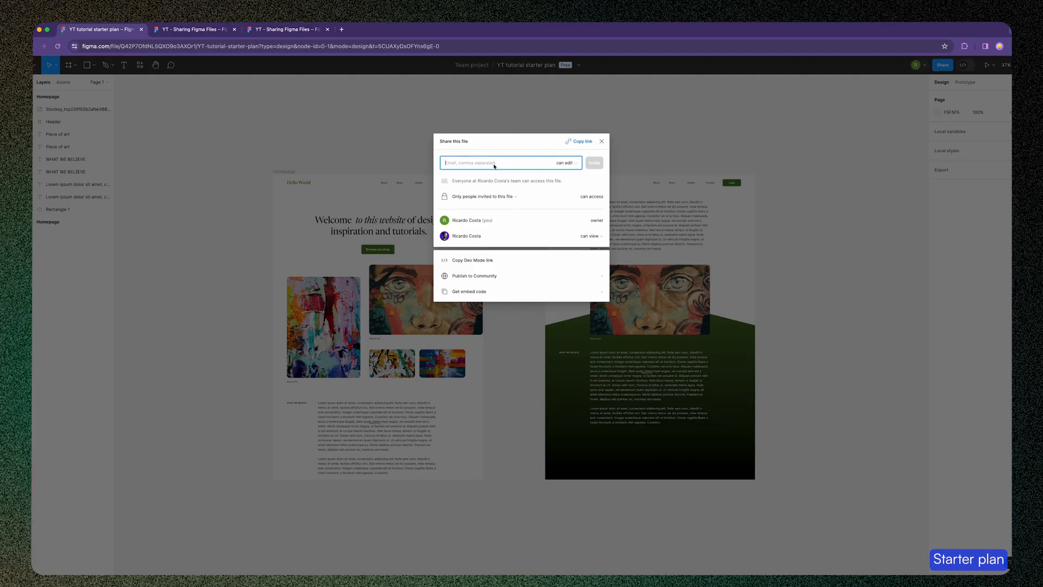
type("emails")
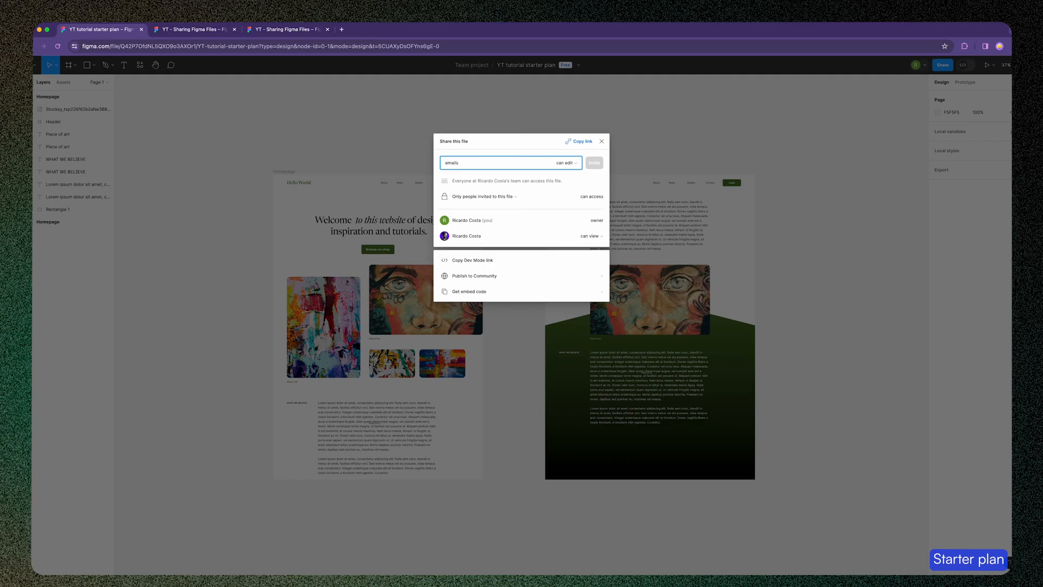
left_click(565, 163)
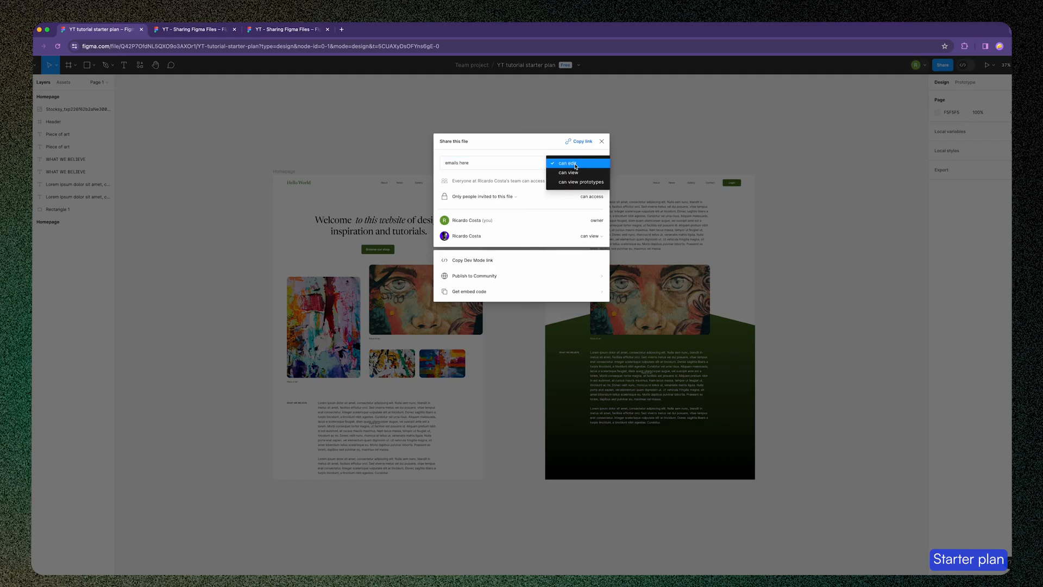
mouse_move(577, 182)
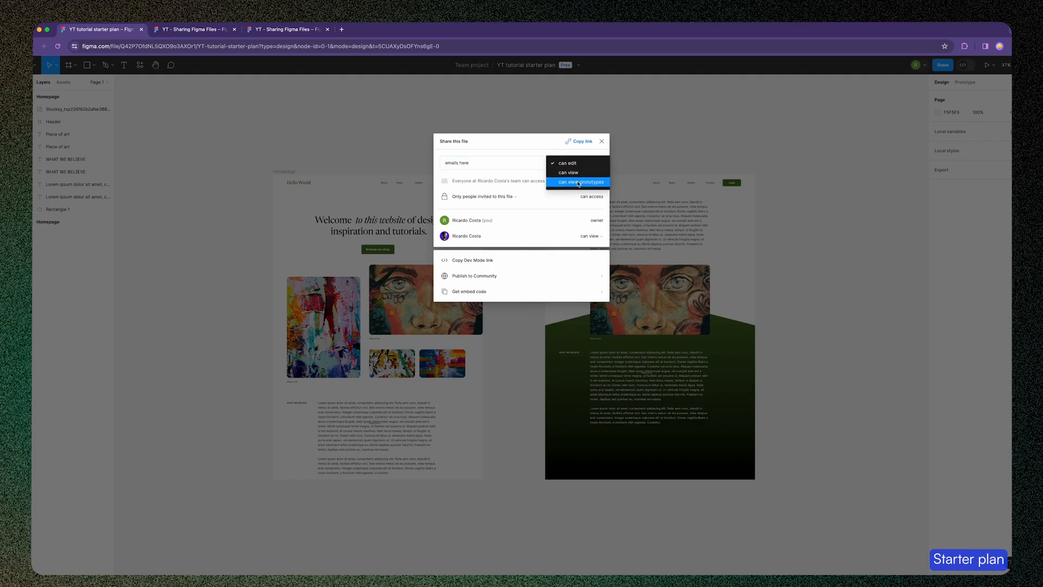
left_click(567, 163)
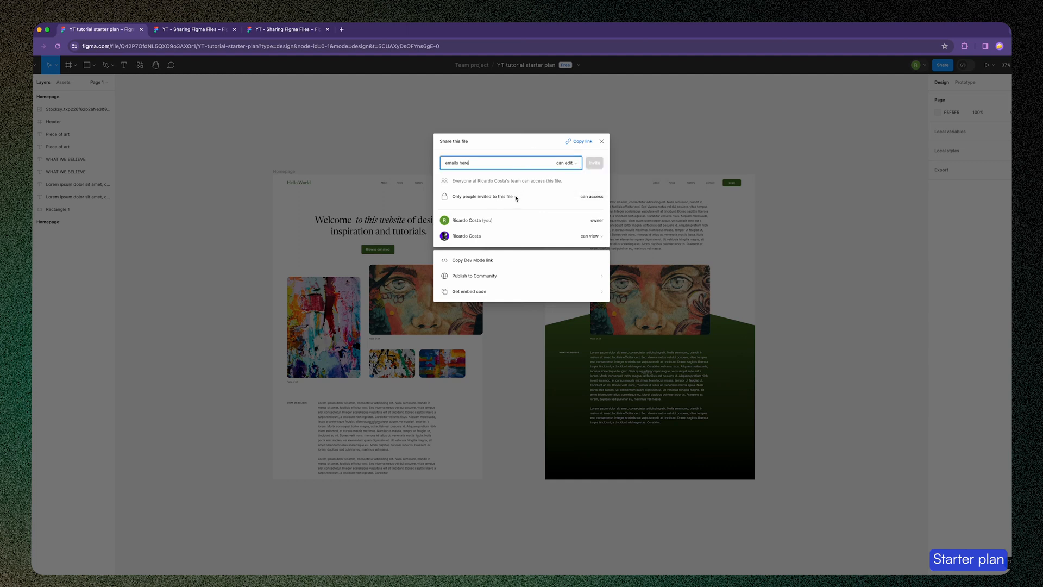
Step: Review who can access the file by link and the link access levels, leaving them unchanged
left_click(480, 197)
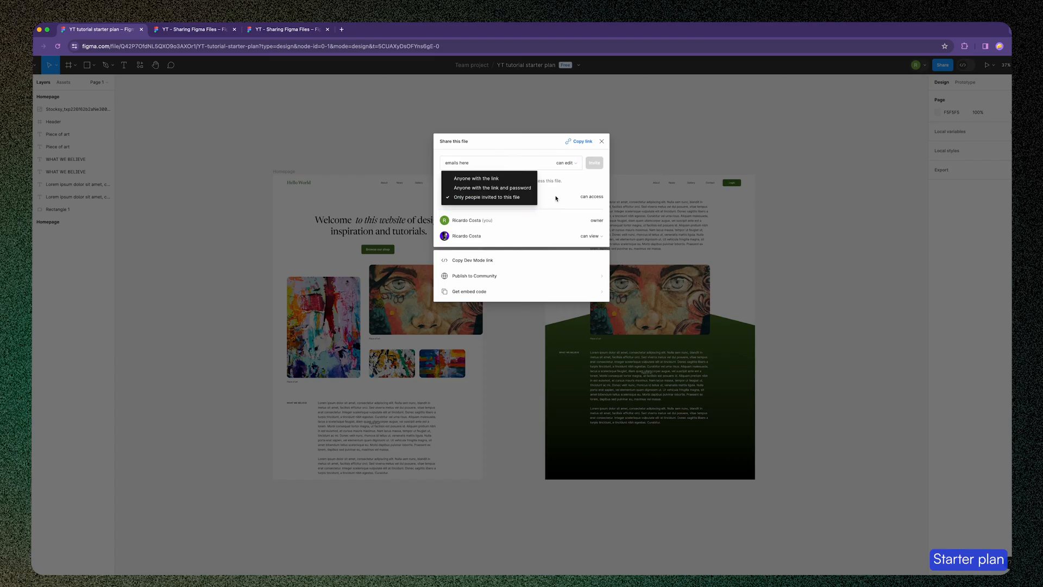
left_click(565, 162)
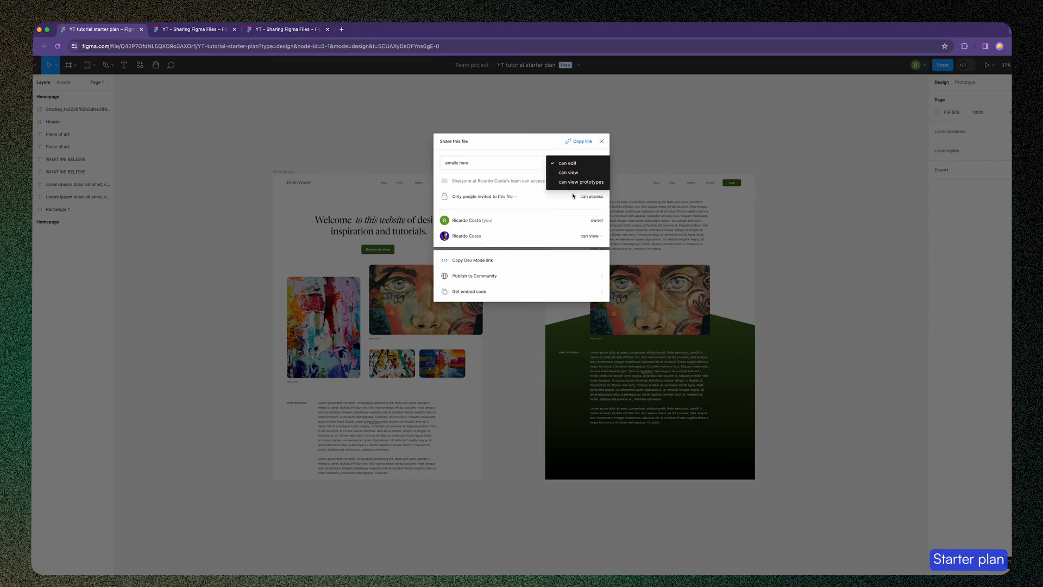
left_click(566, 163)
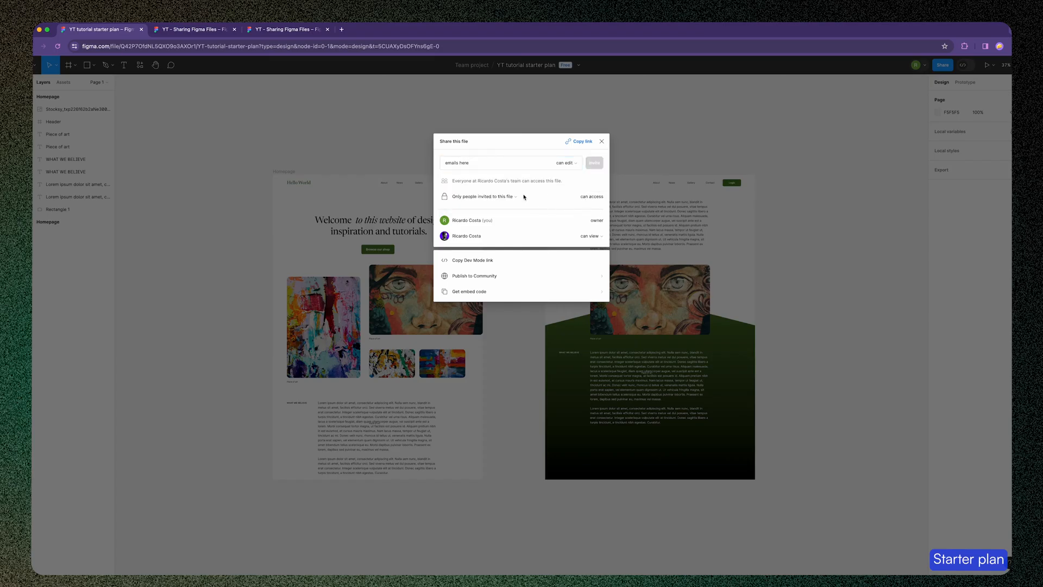
left_click(563, 163)
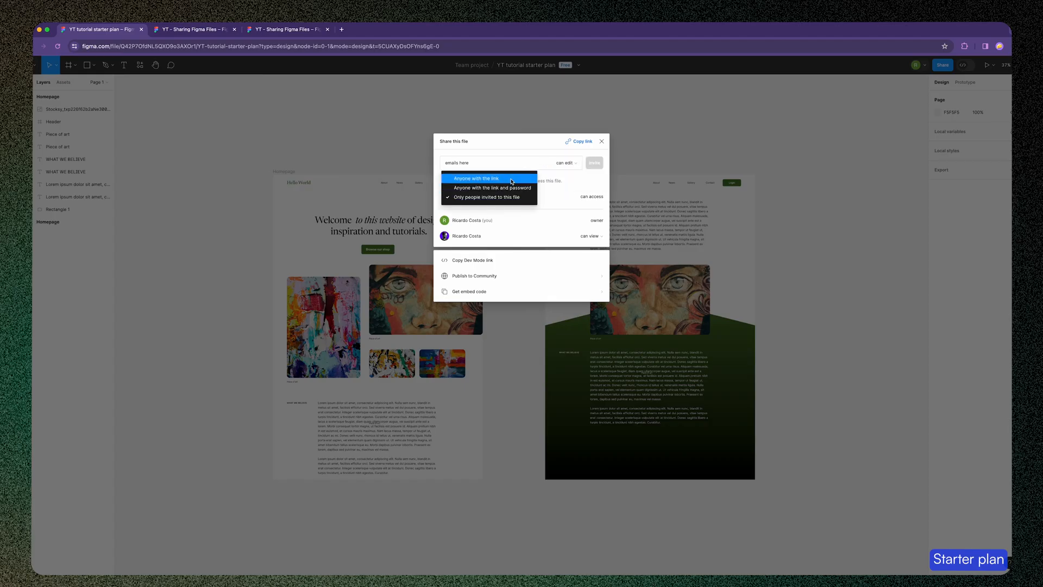
mouse_move(511, 188)
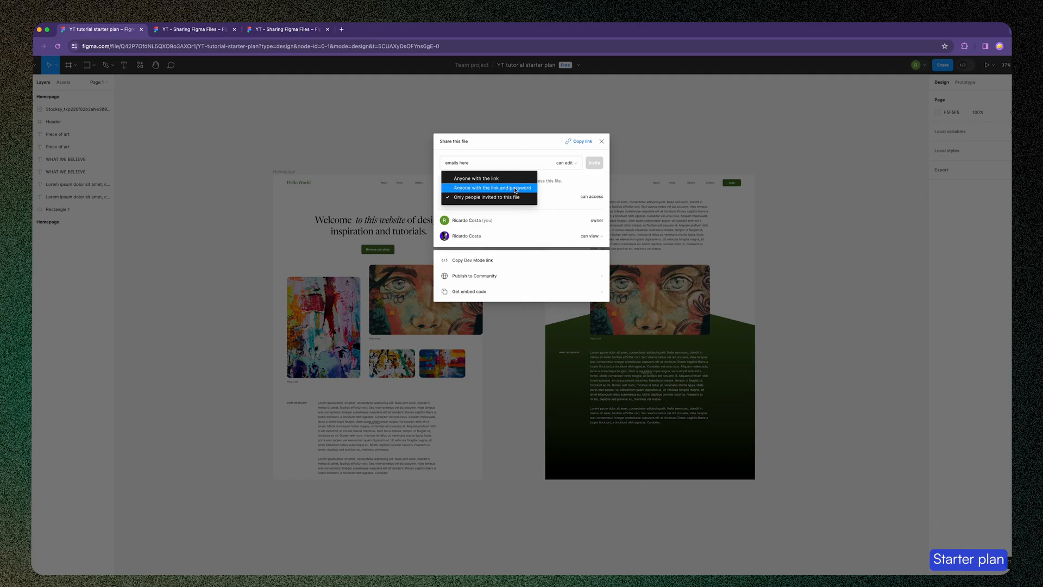
left_click(492, 188)
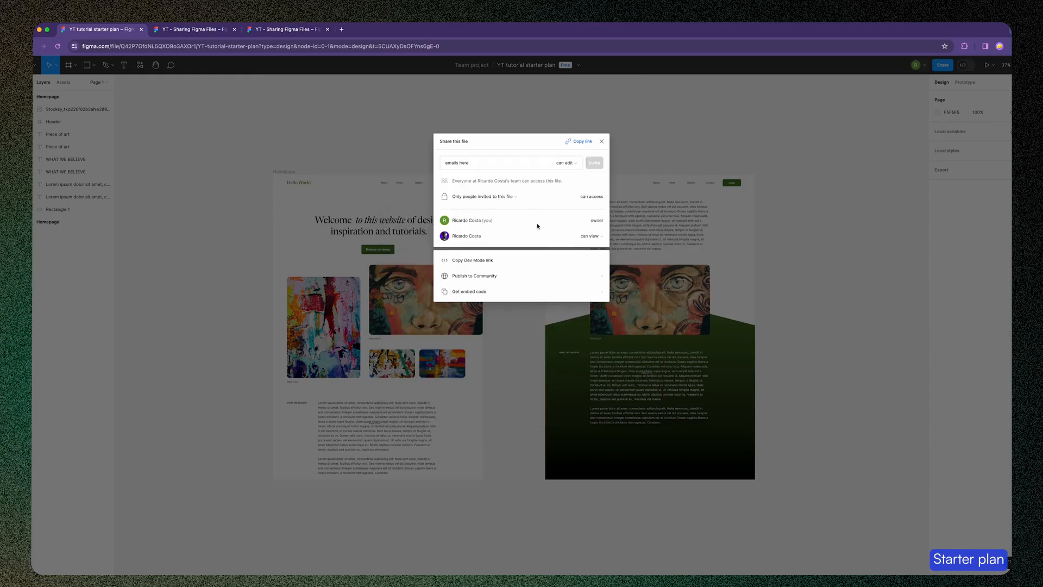
mouse_move(511, 240)
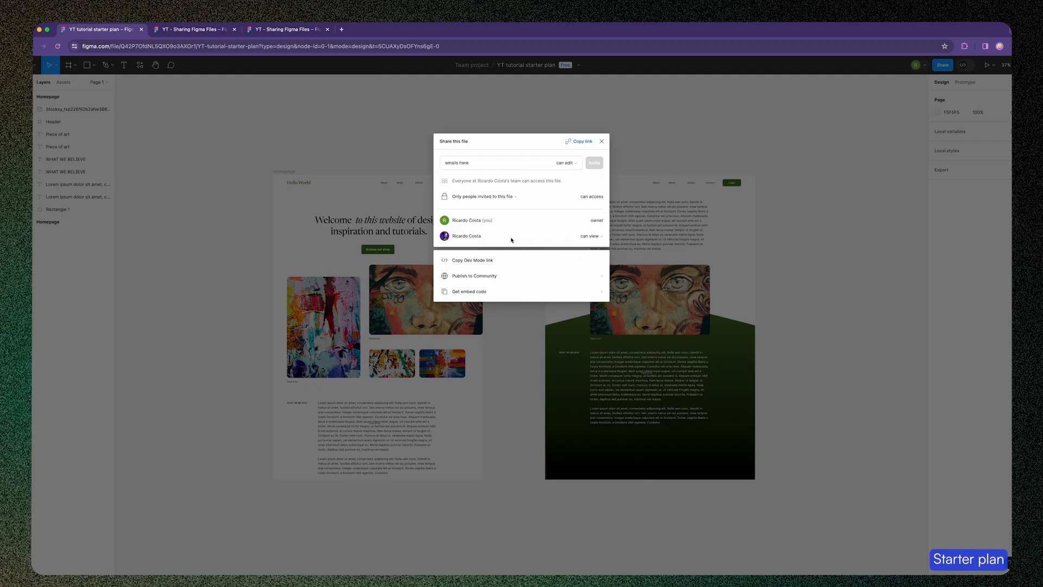
Step: Change the second collaborator's role to can edit
left_click(589, 236)
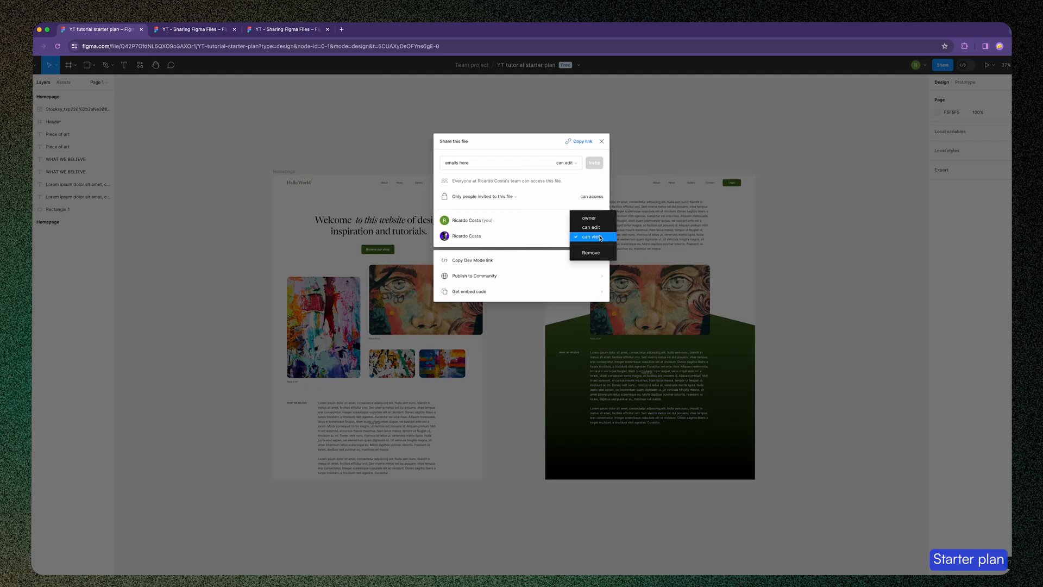
mouse_move(592, 217)
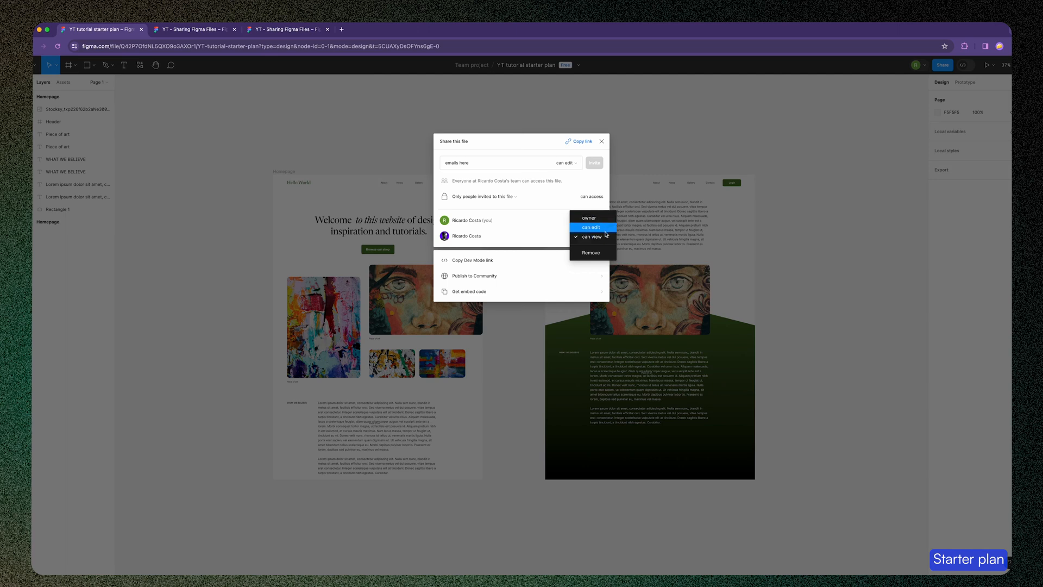
left_click(590, 227)
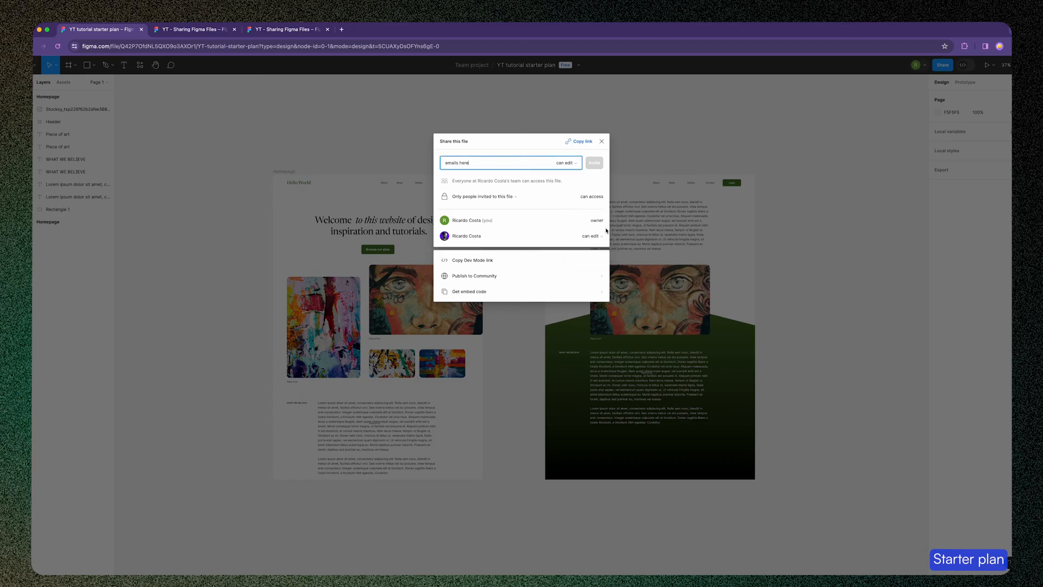
Step: Remove the second collaborator from the file and confirm
left_click(592, 236)
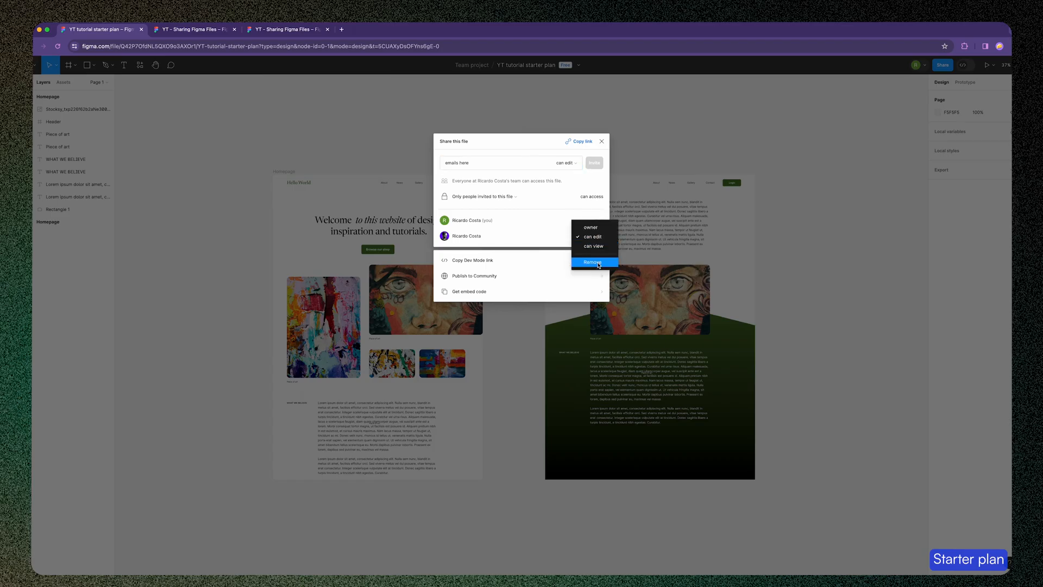
left_click(591, 262)
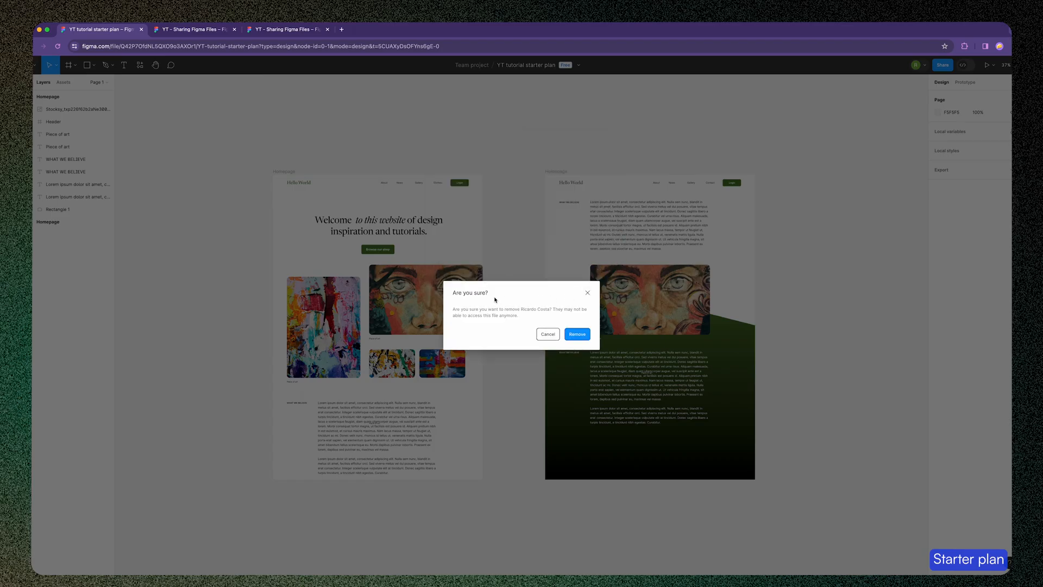
left_click(547, 333)
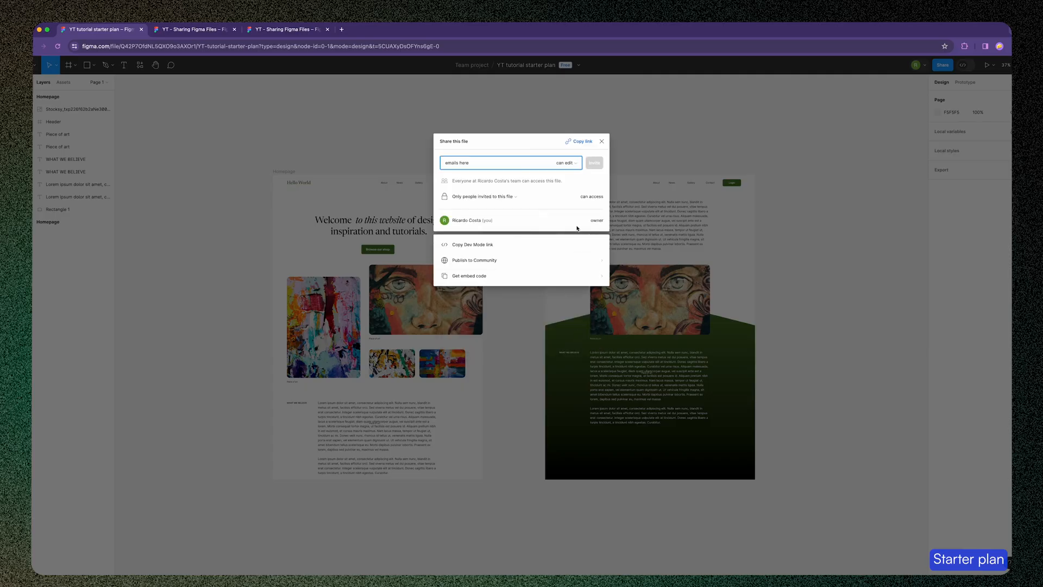
mouse_move(466, 245)
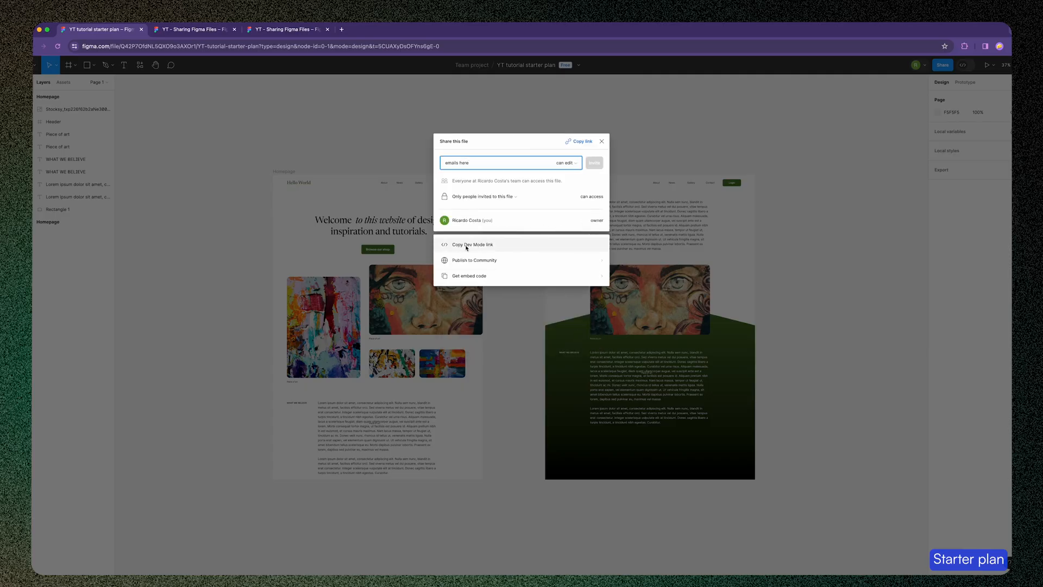
mouse_move(562, 248)
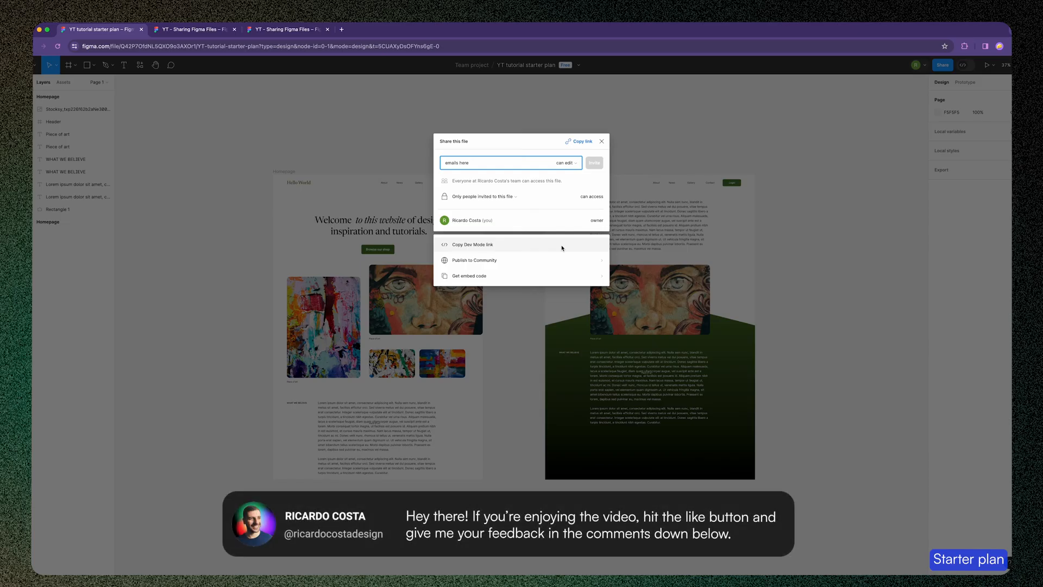
mouse_move(519, 259)
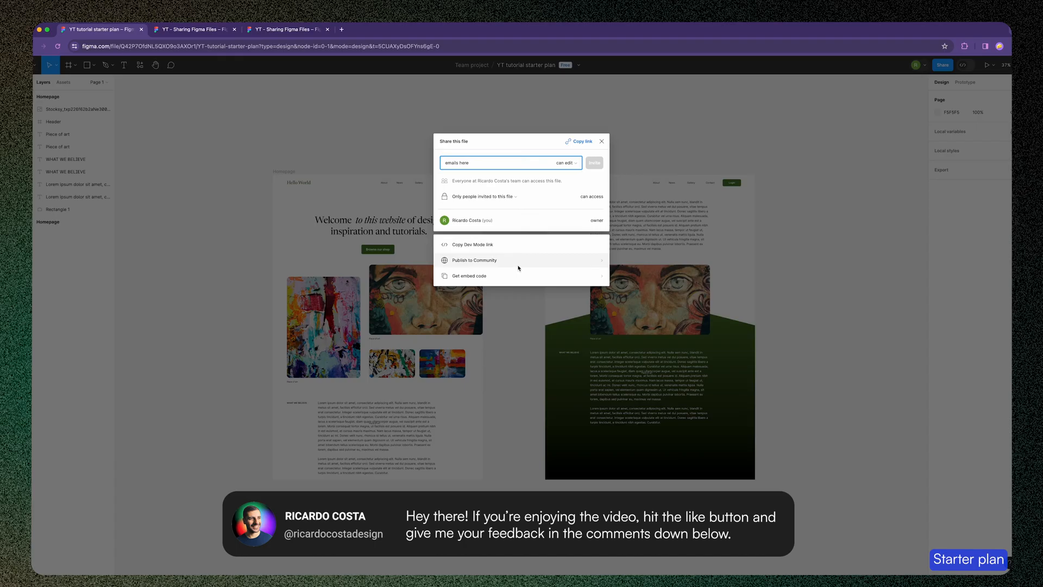
mouse_move(524, 244)
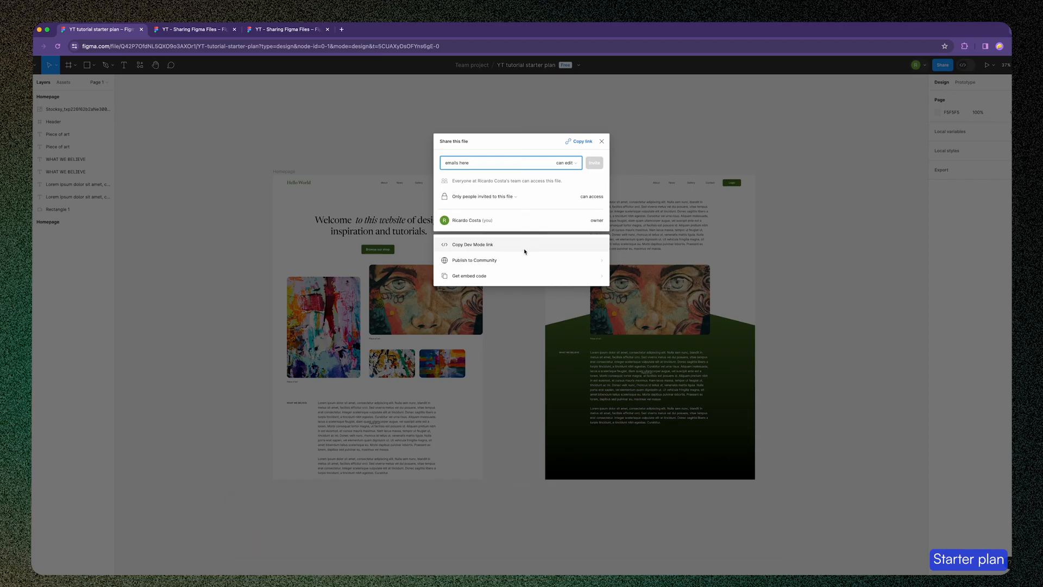
mouse_move(512, 259)
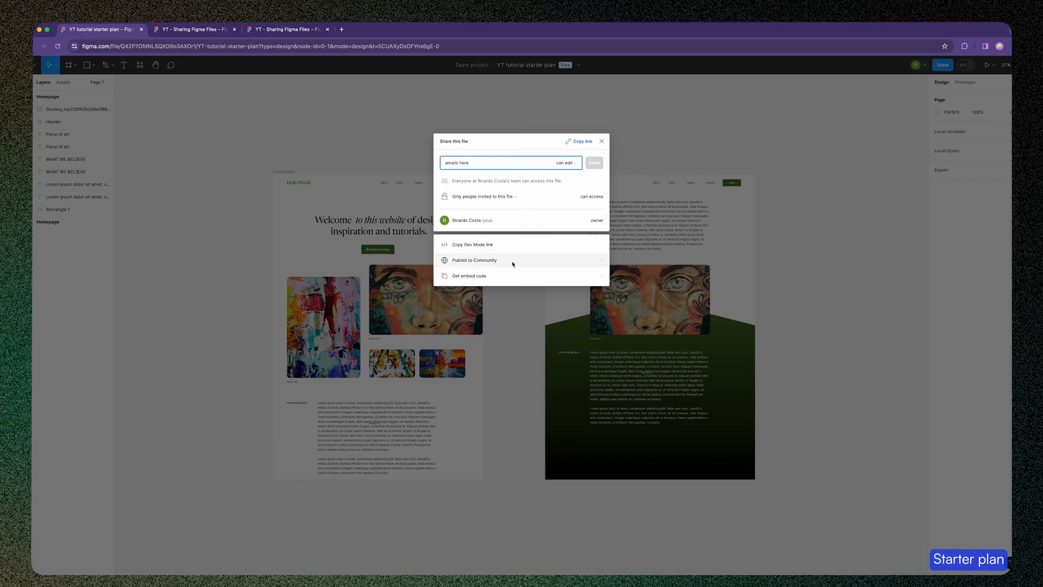
left_click(473, 259)
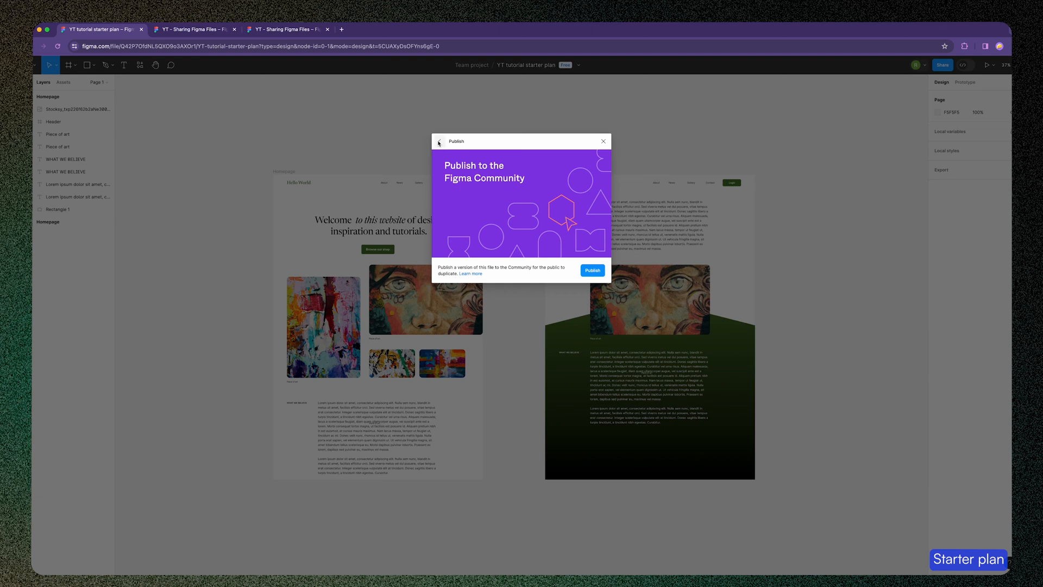
left_click(438, 141)
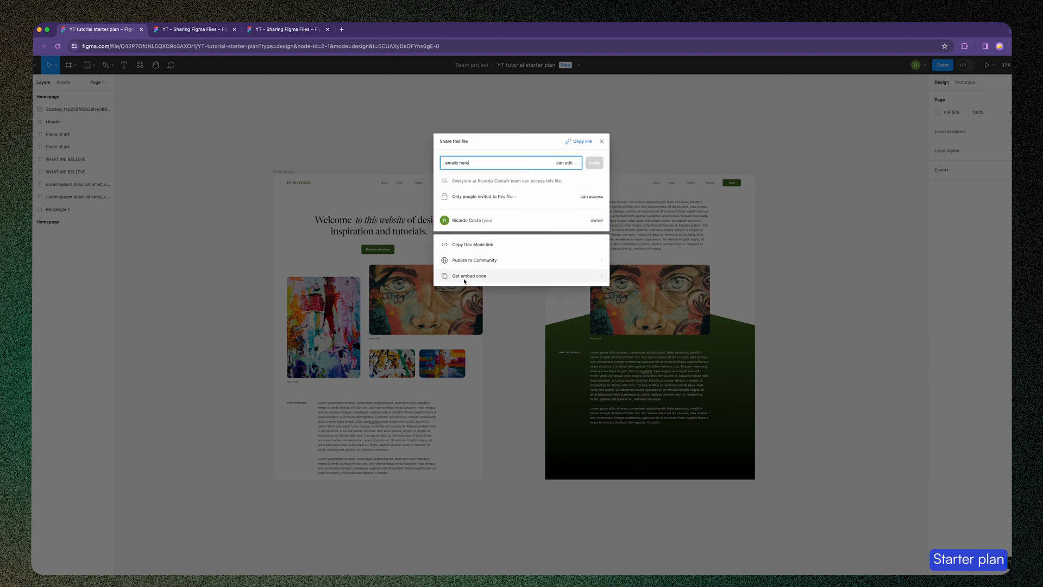
left_click(468, 274)
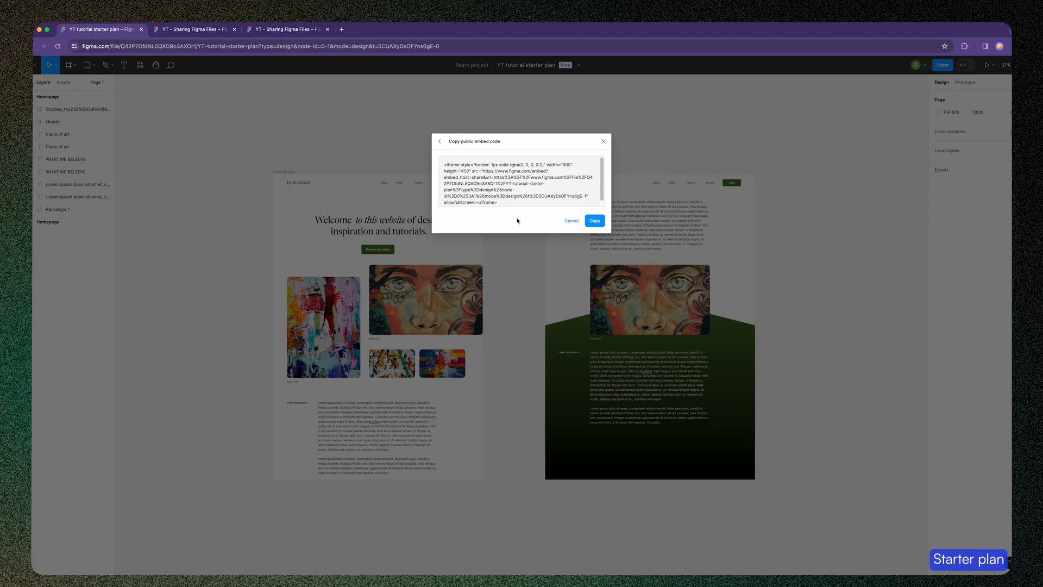
mouse_move(541, 210)
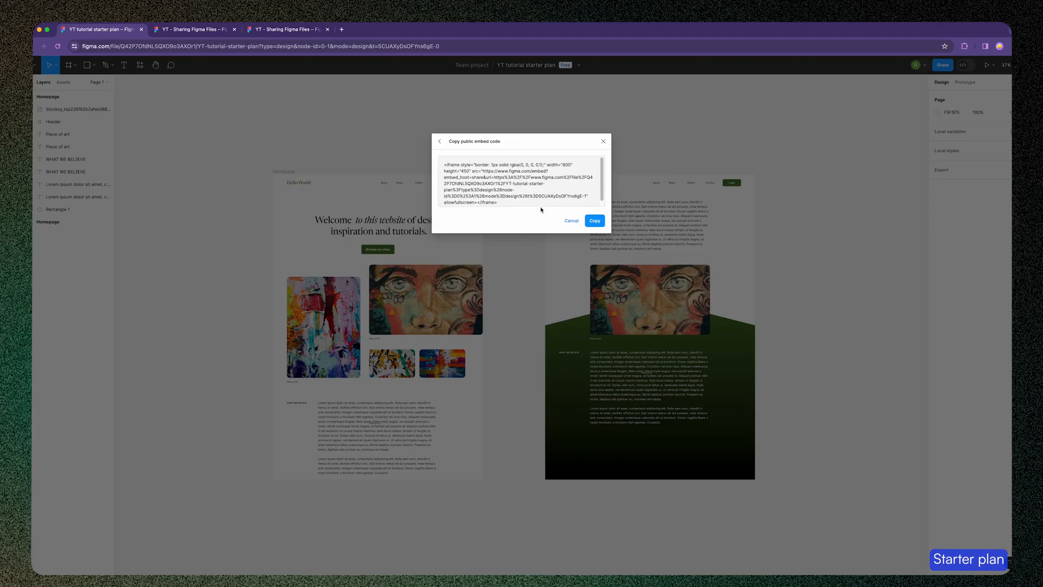
mouse_move(450, 155)
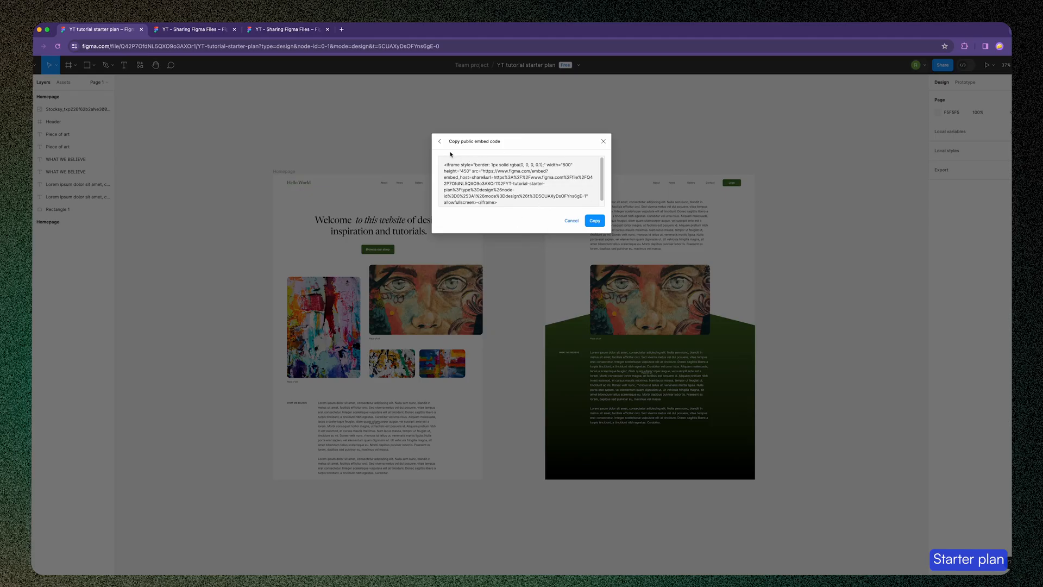
left_click(440, 141)
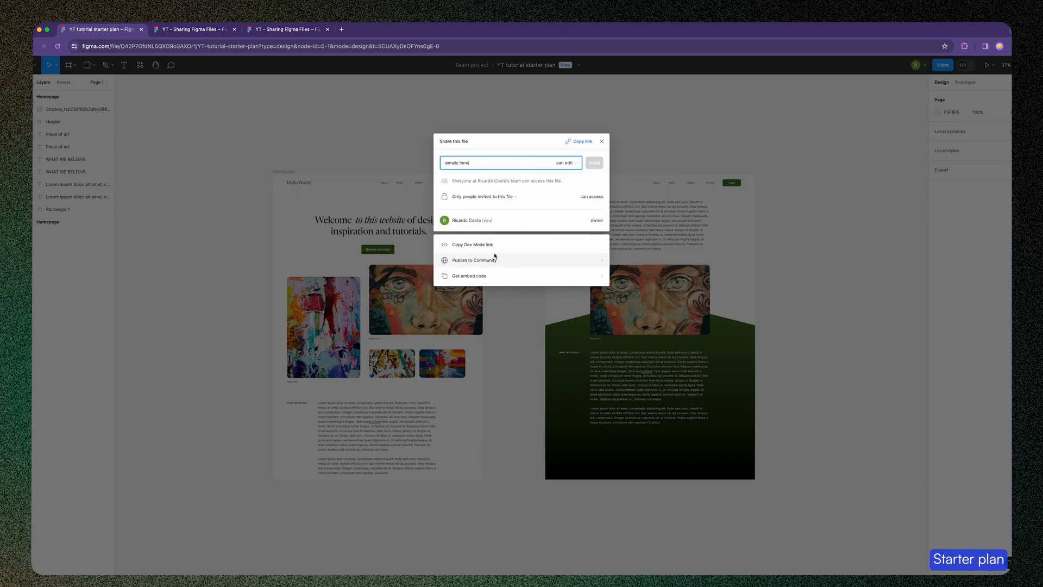
mouse_move(495, 245)
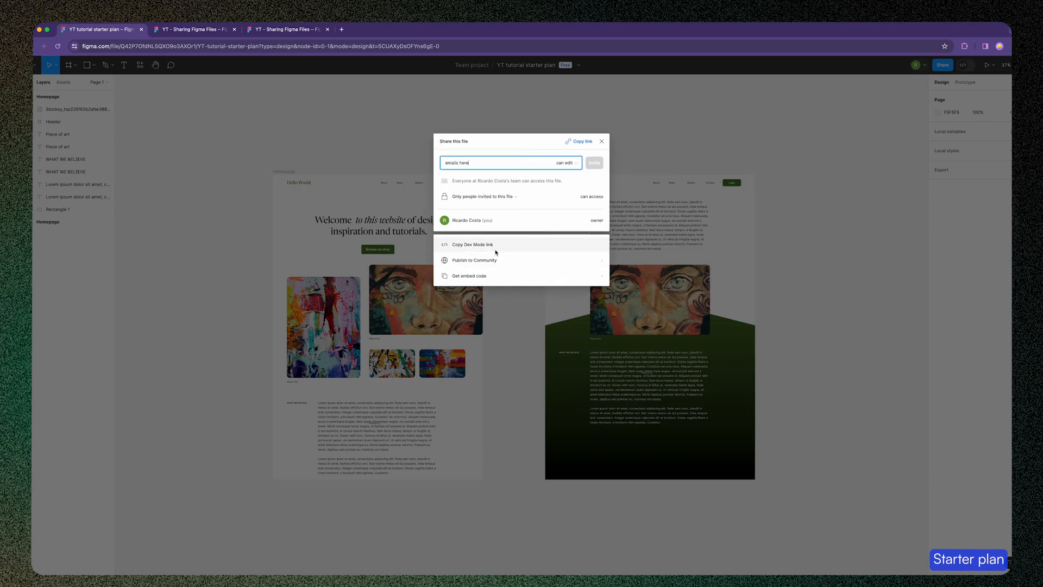
mouse_move(593, 145)
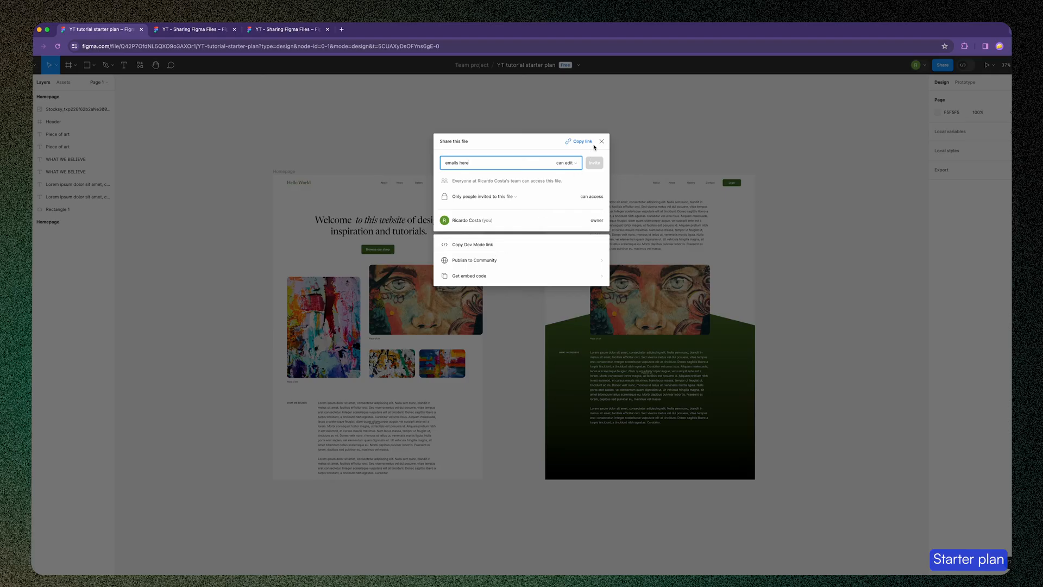
mouse_move(601, 141)
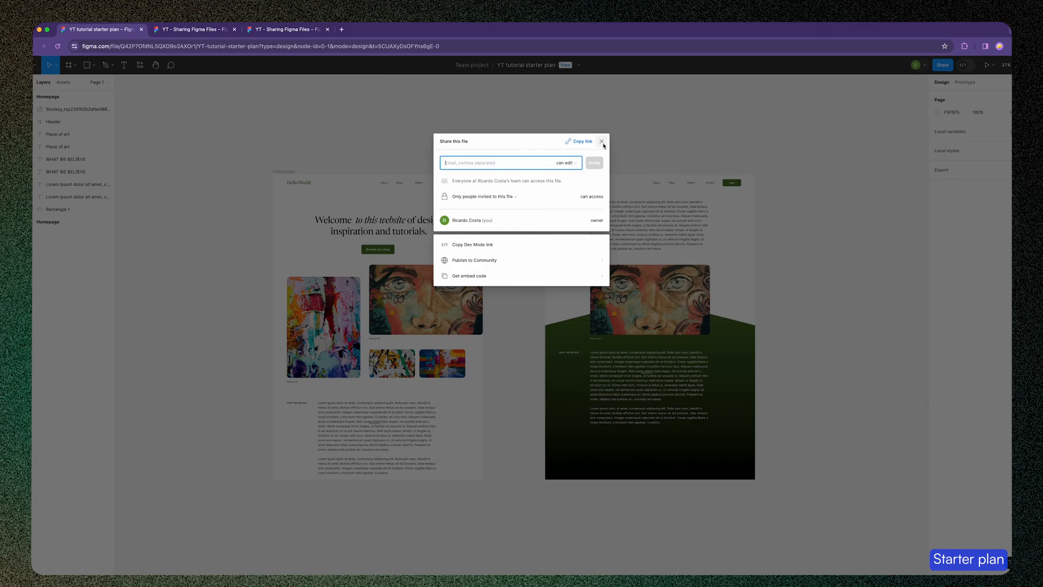
Step: Close the share dialog and launch the starter plan as a prototype from the play menu
left_click(601, 141)
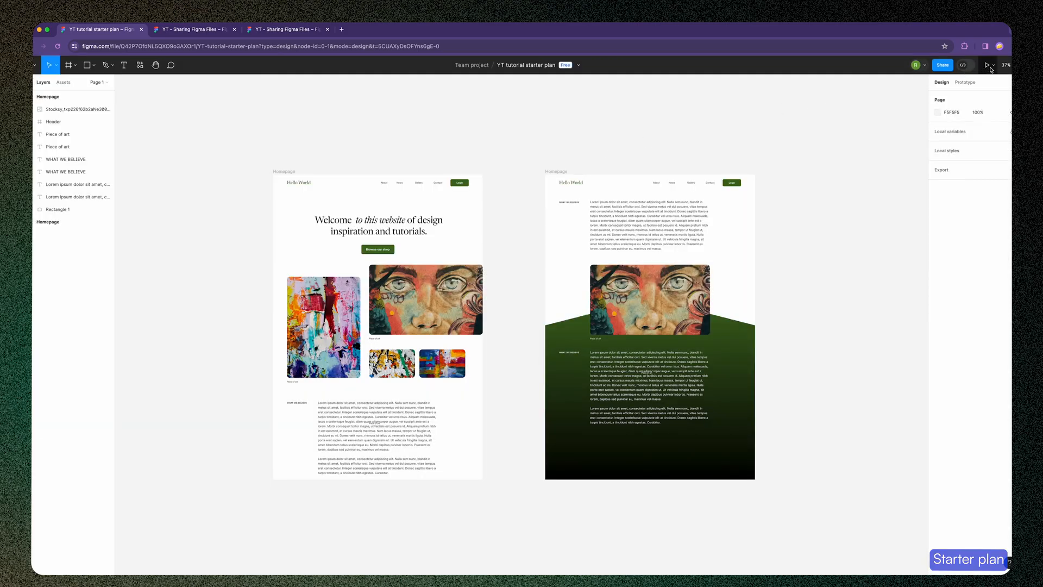
left_click(992, 65)
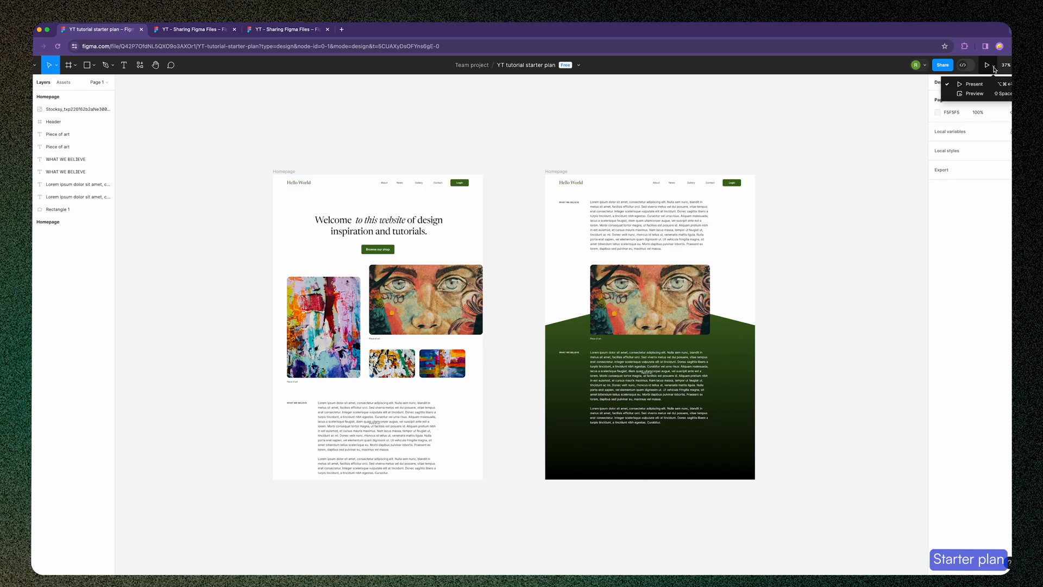
mouse_move(972, 84)
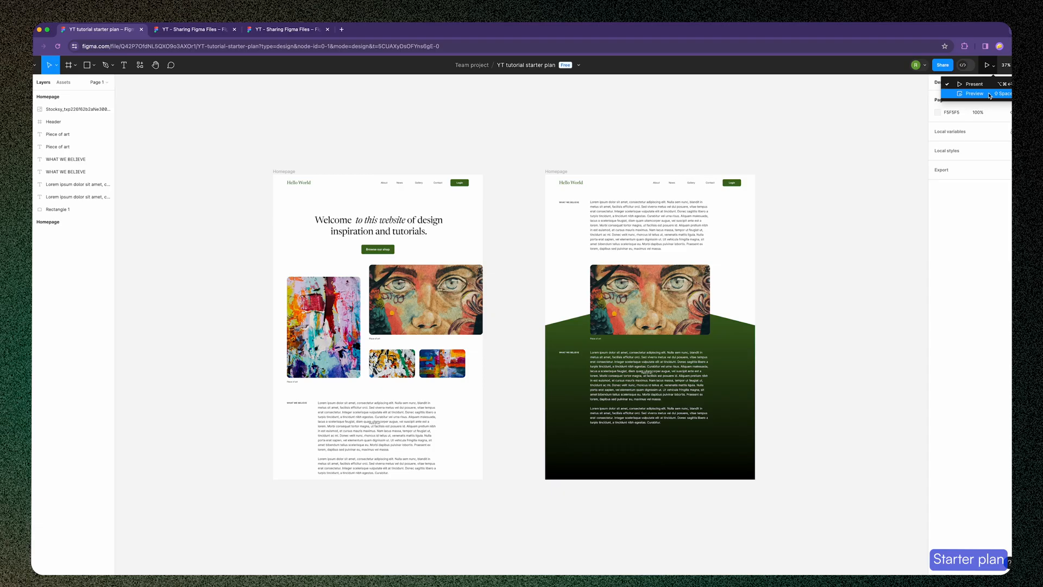
left_click(974, 93)
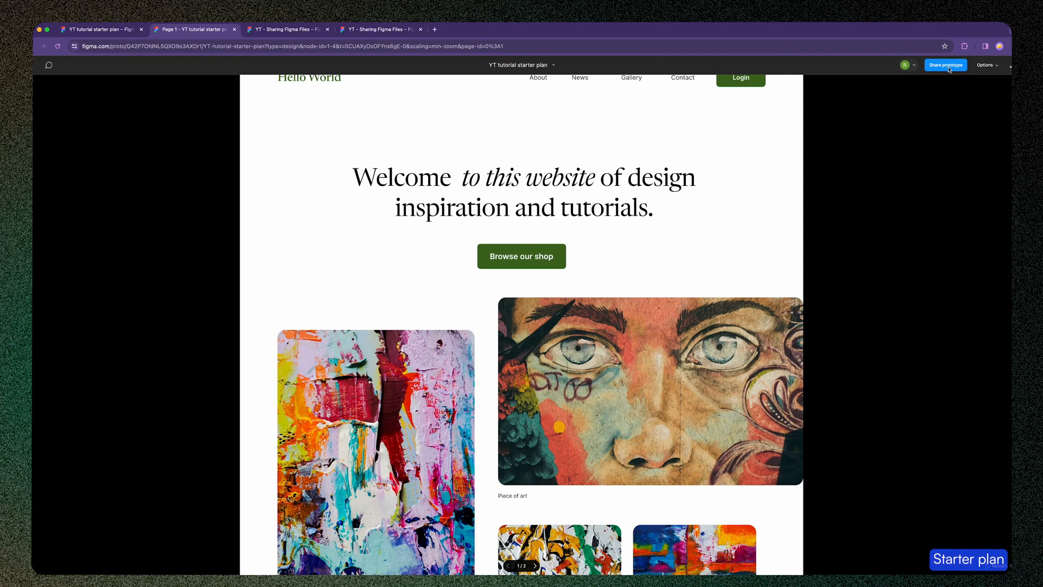
Step: Bring up the Share prototype dialog from within the running prototype
left_click(945, 64)
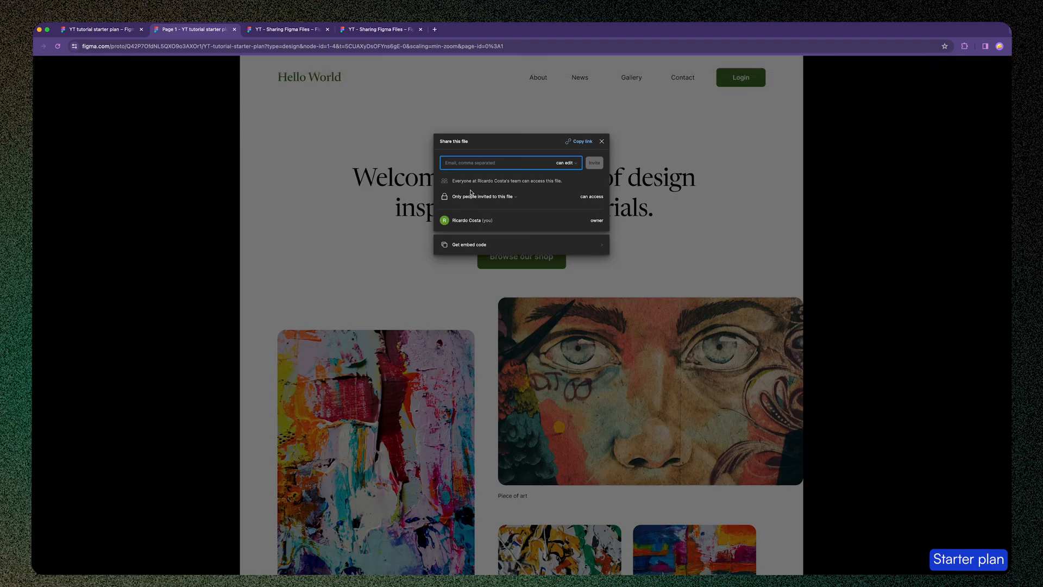
mouse_move(482, 193)
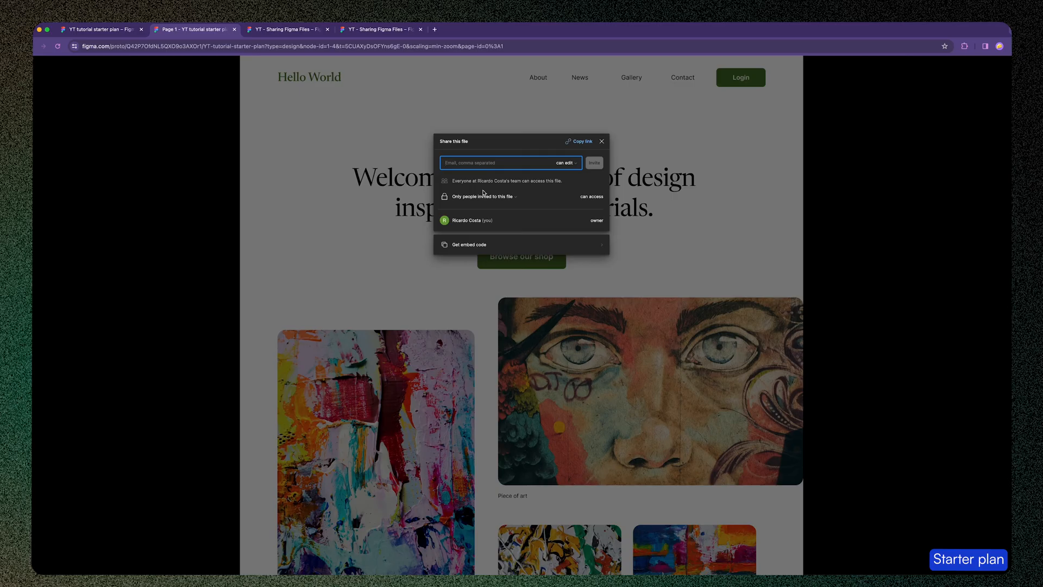
mouse_move(574, 160)
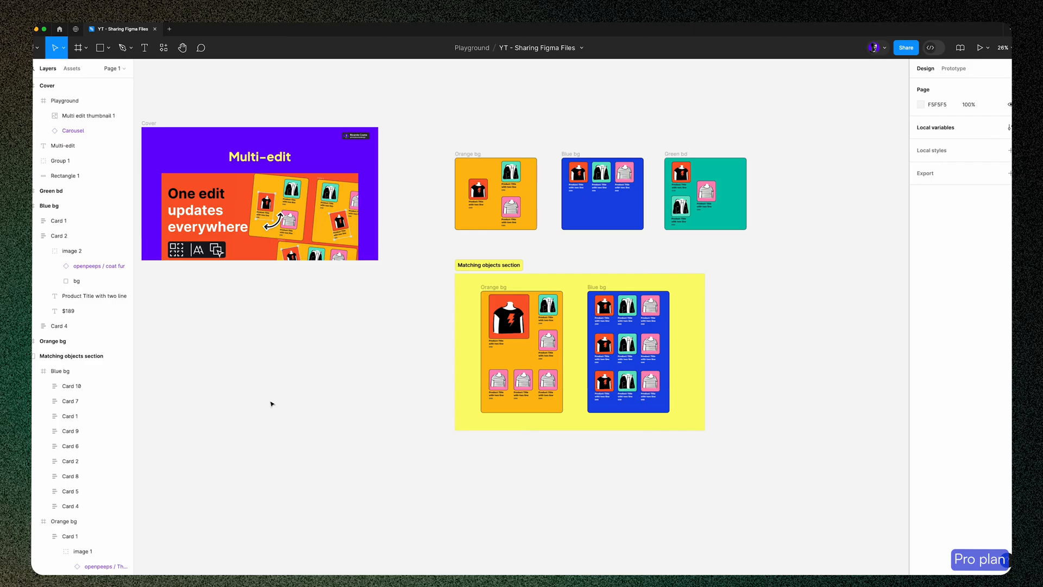
mouse_move(313, 379)
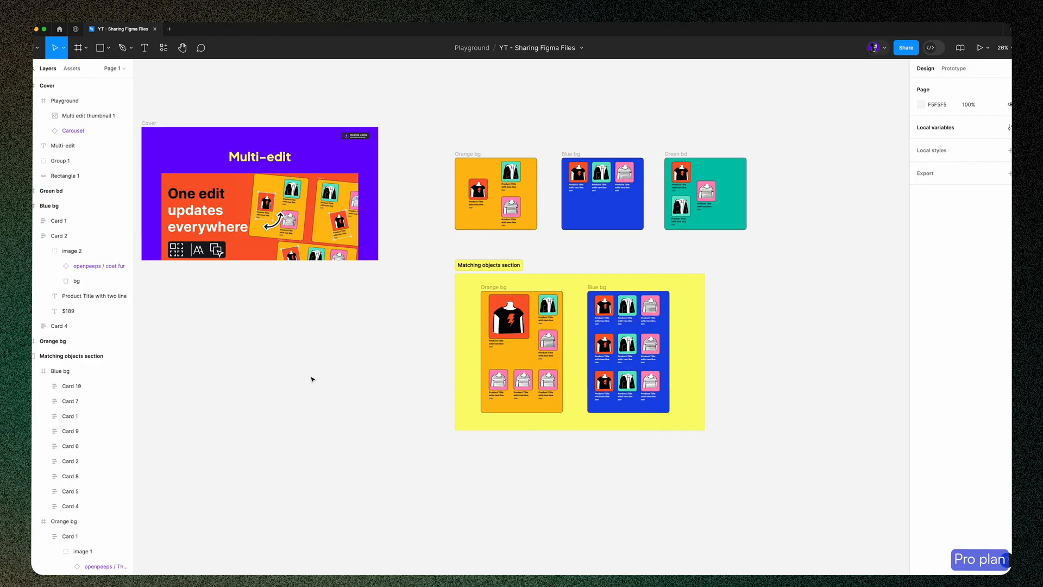
mouse_move(670, 125)
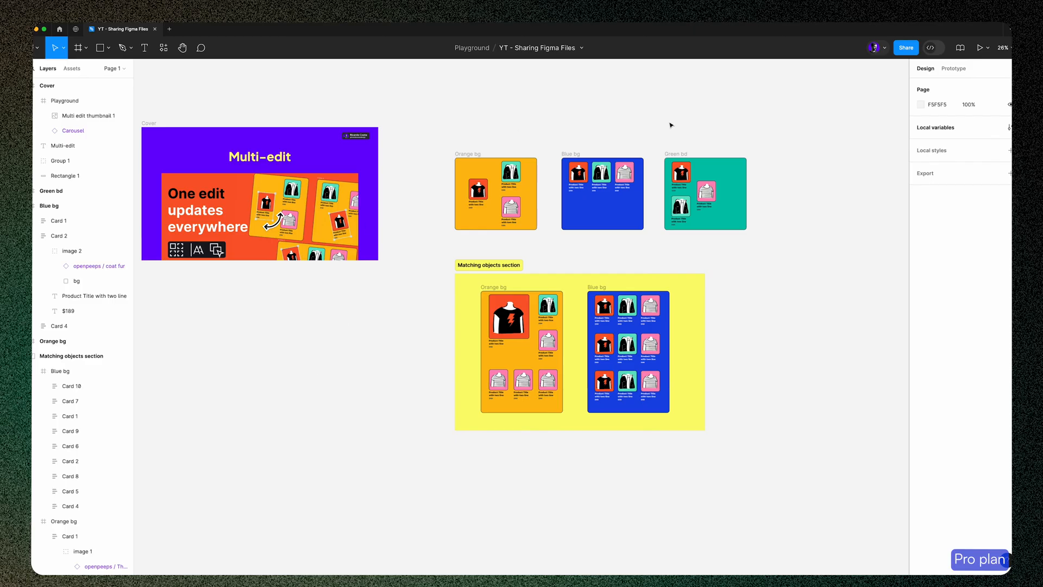
mouse_move(469, 124)
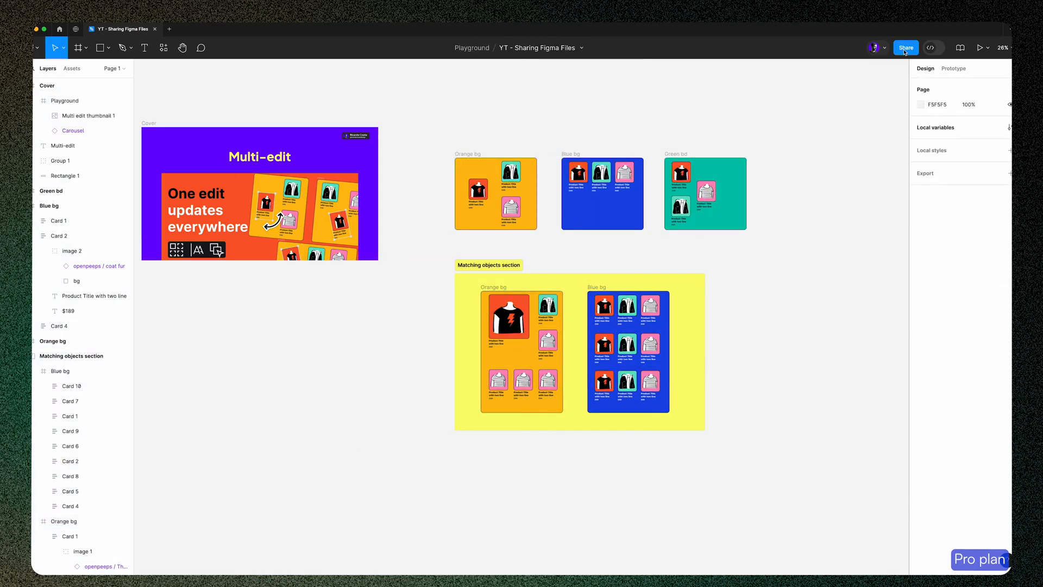
Step: In advanced sharing options, uncheck 'Allow viewers to copy, share, and export from this file'
left_click(905, 46)
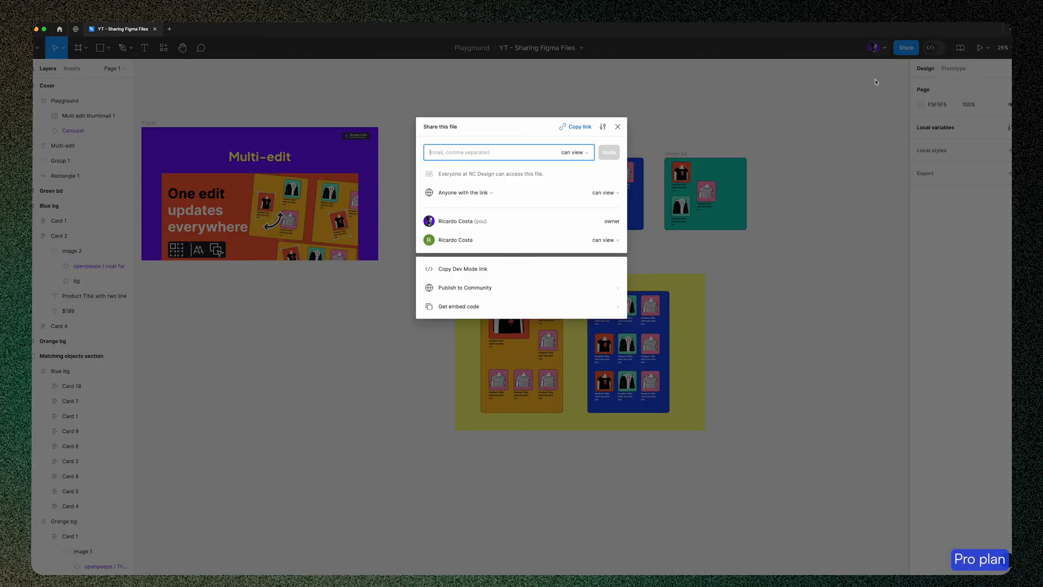
mouse_move(458, 306)
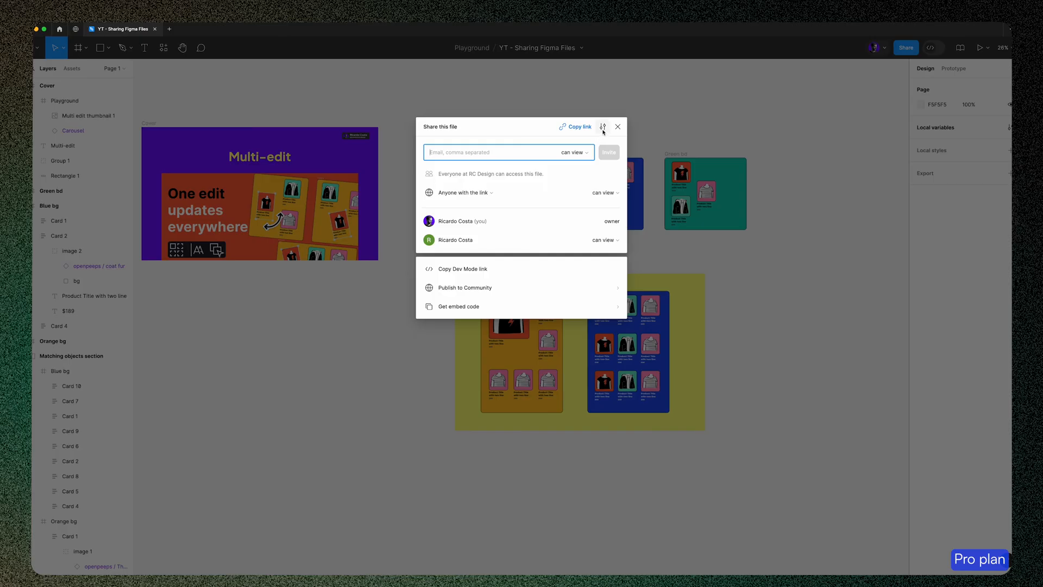
left_click(602, 127)
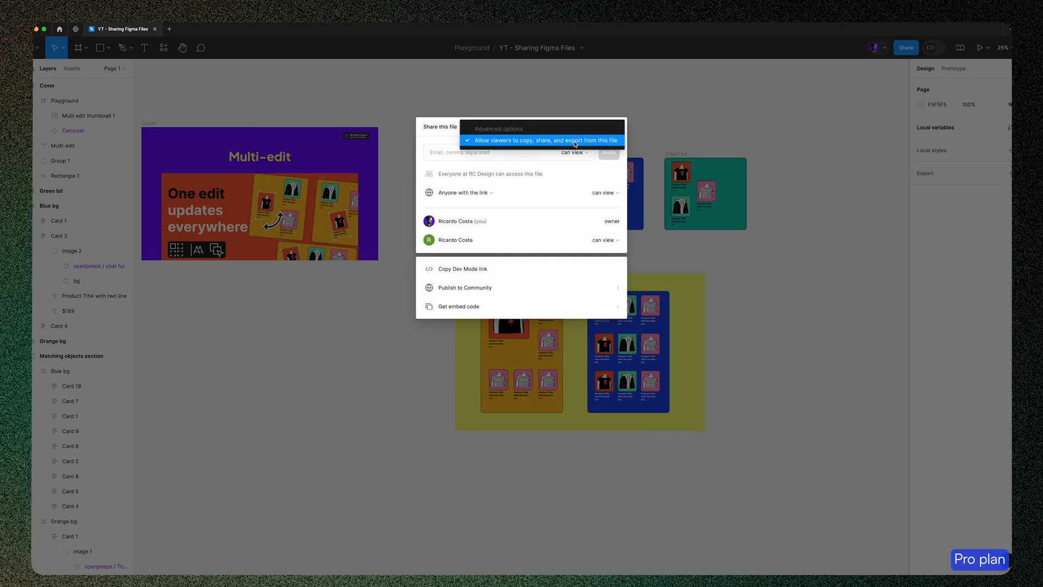
left_click(544, 140)
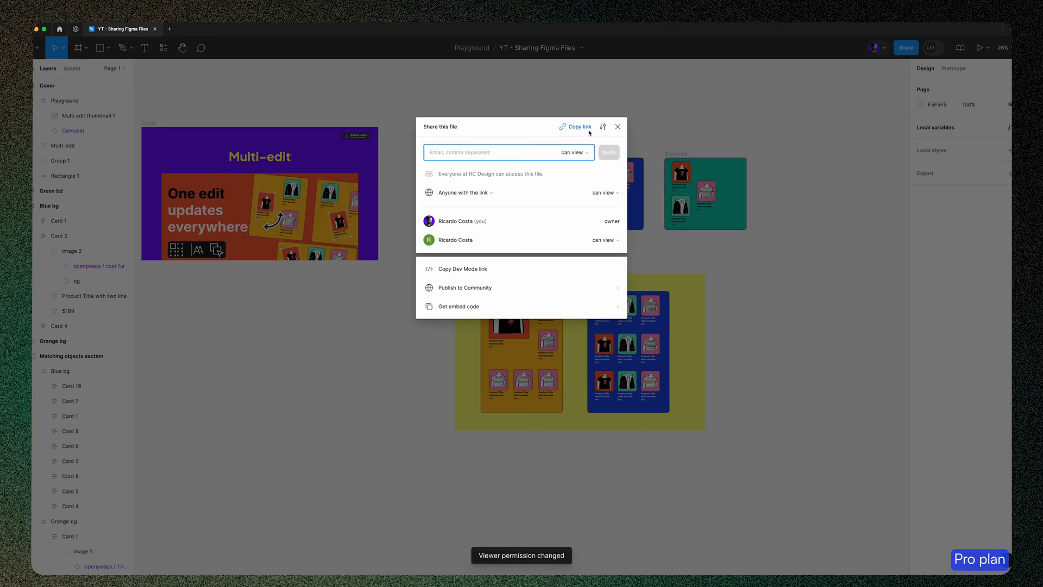
mouse_move(542, 138)
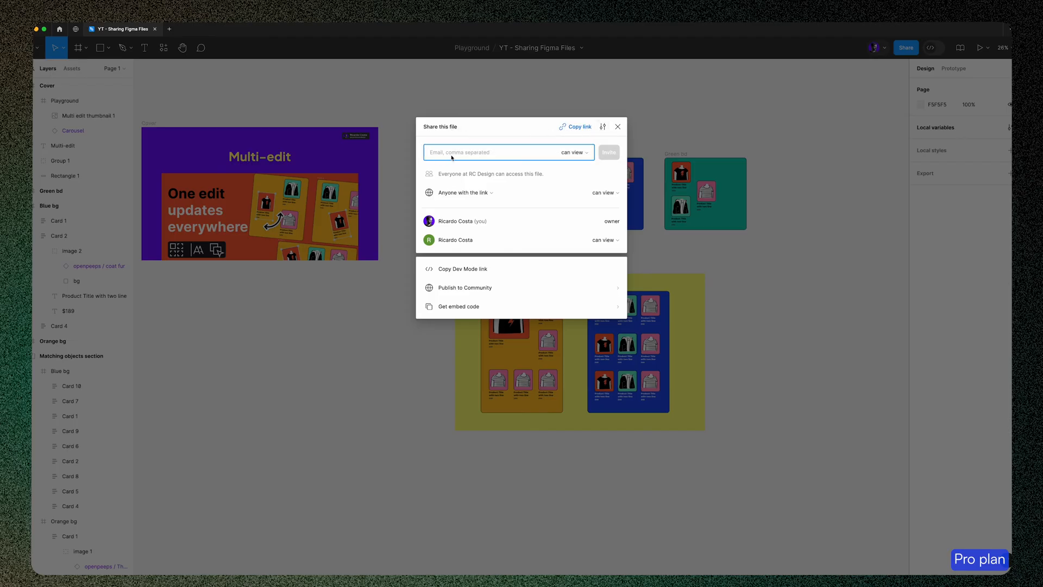
mouse_move(452, 183)
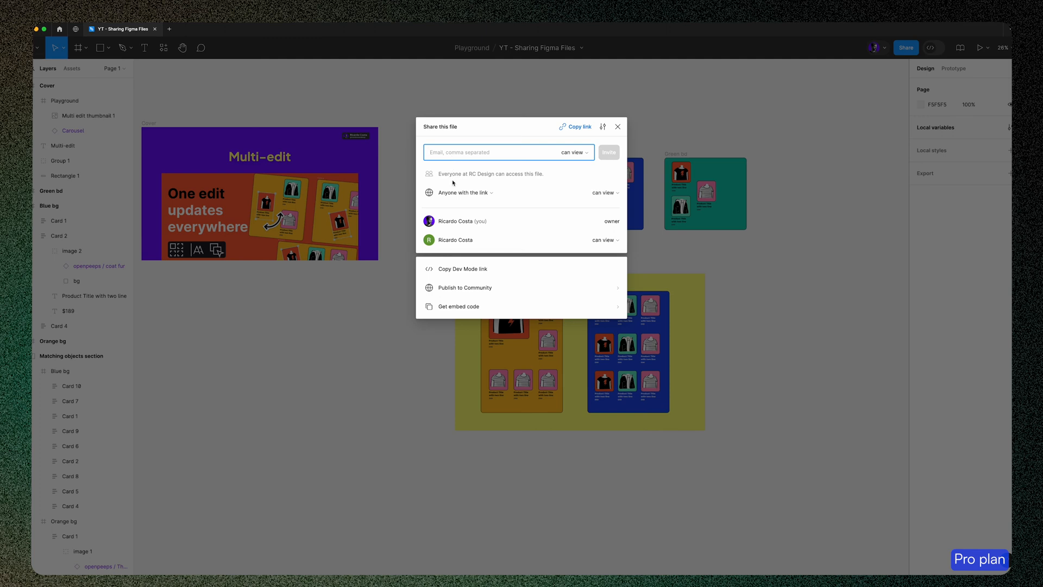
Step: Generate a random password for the file link, then cancel adding it
left_click(491, 193)
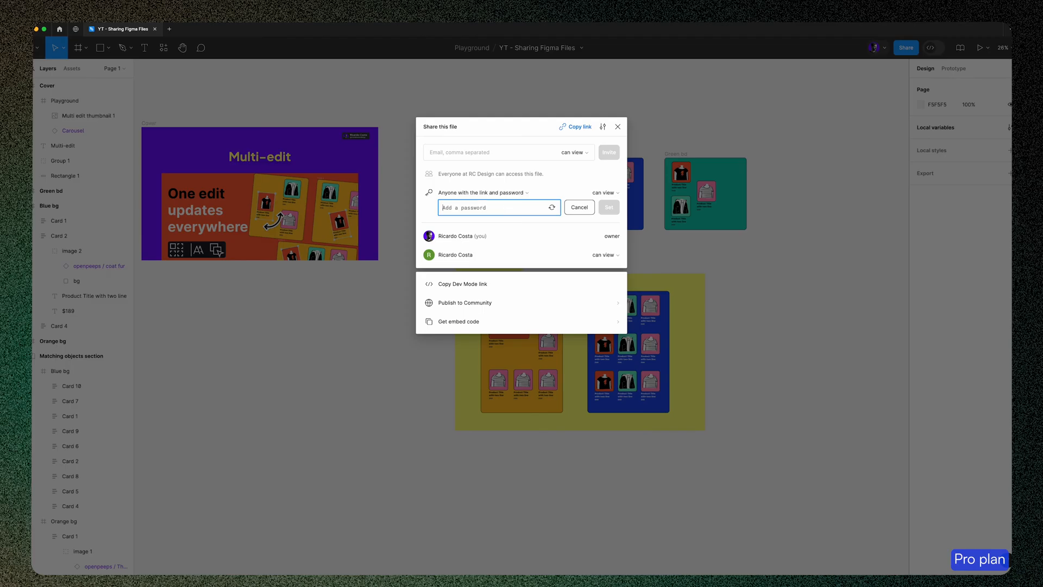
left_click(551, 206)
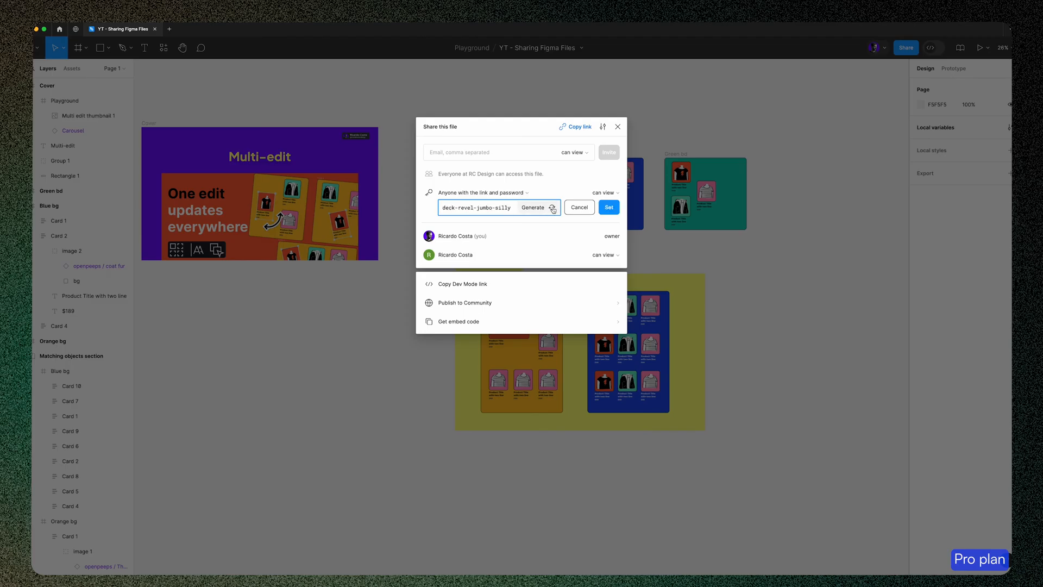
left_click(532, 207)
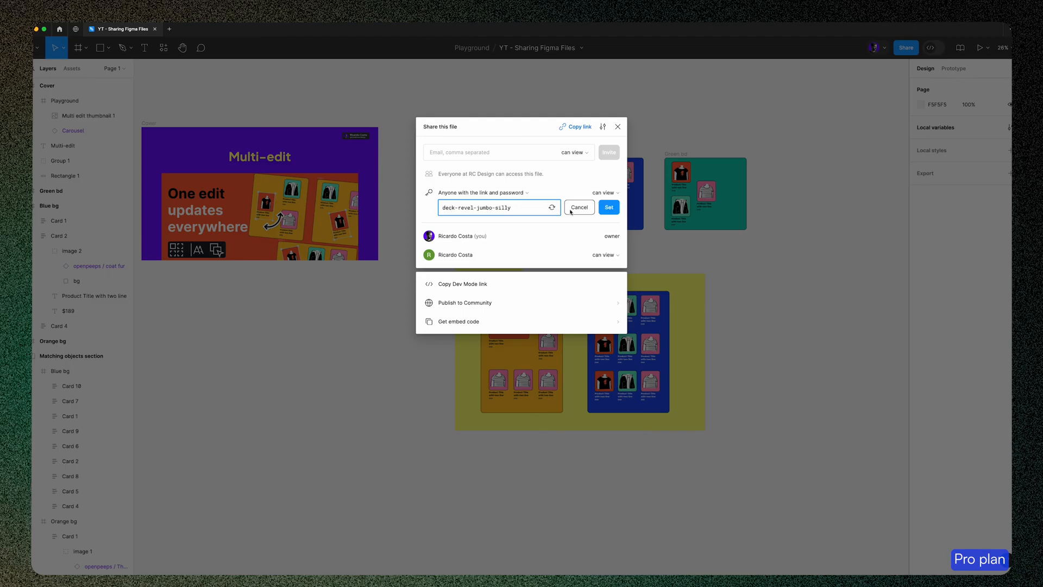
left_click(578, 207)
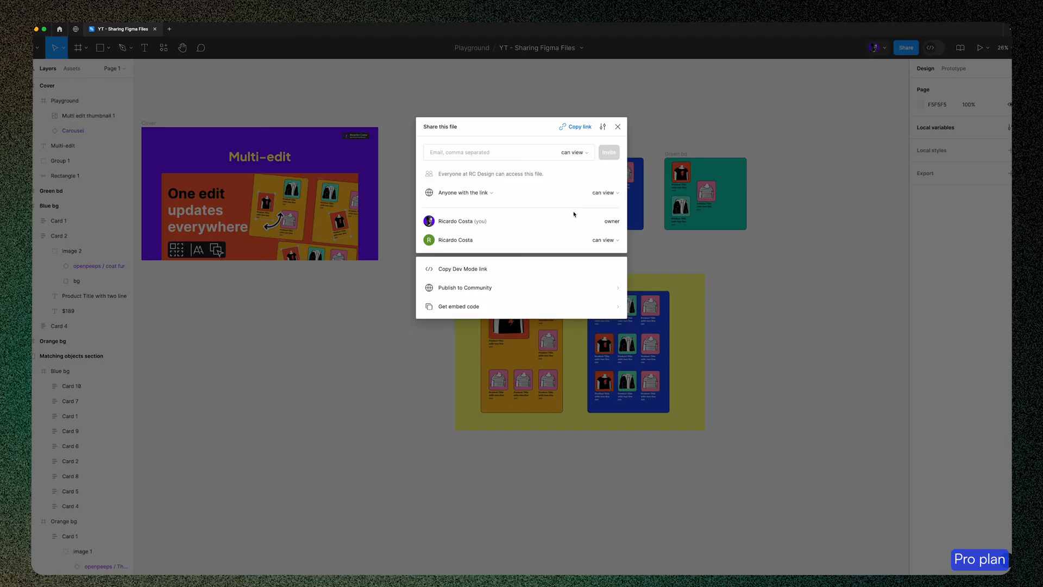
mouse_move(510, 272)
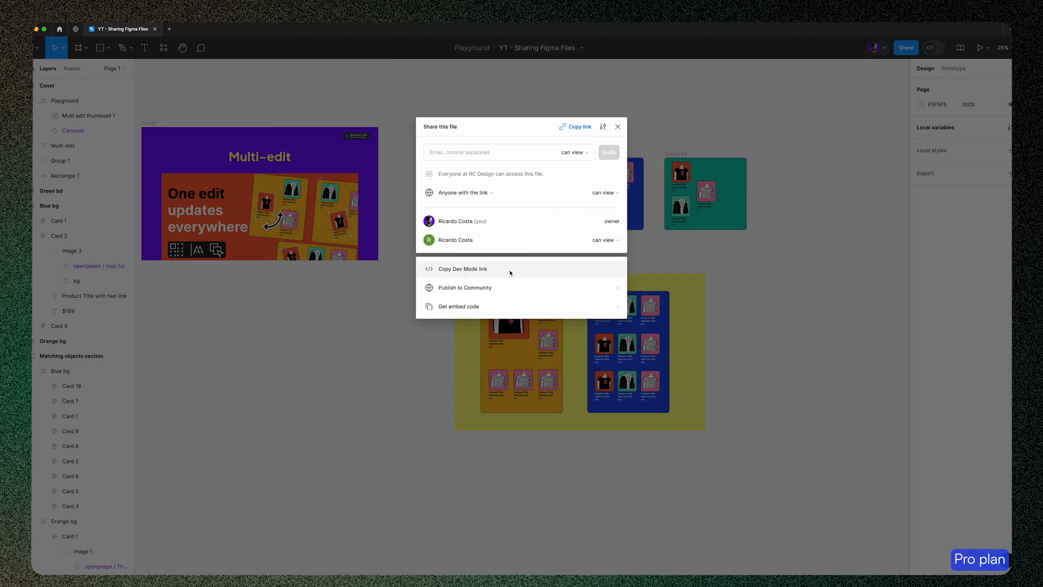
mouse_move(535, 213)
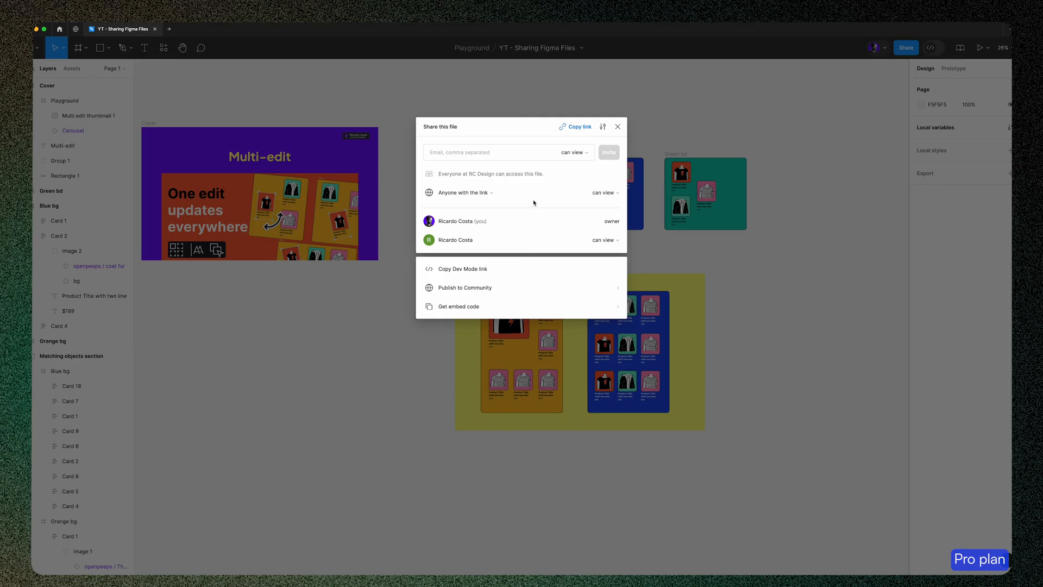
Step: Close the share dialog and deselect the card on the canvas
left_click(617, 126)
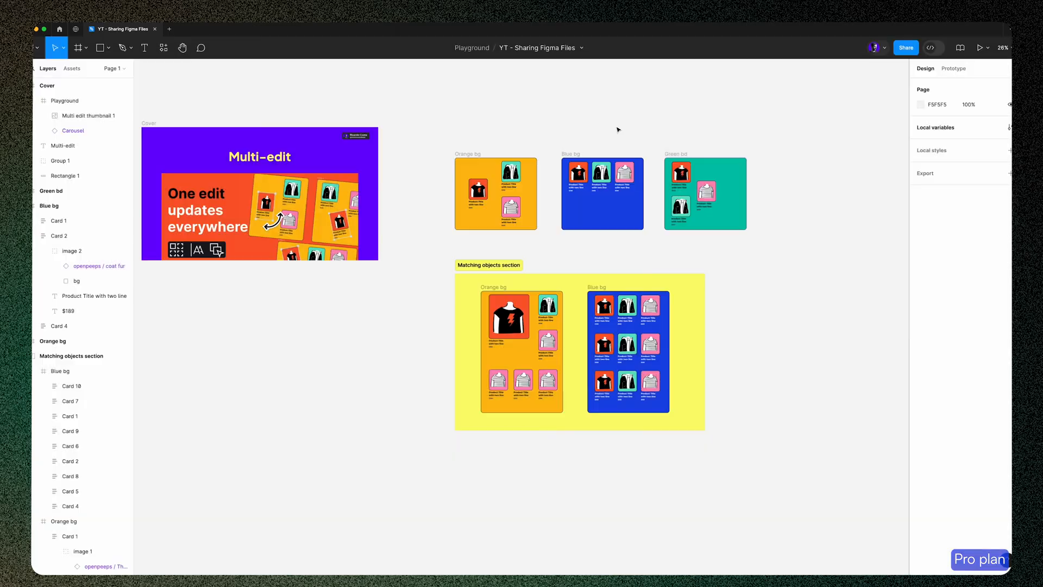
mouse_move(567, 125)
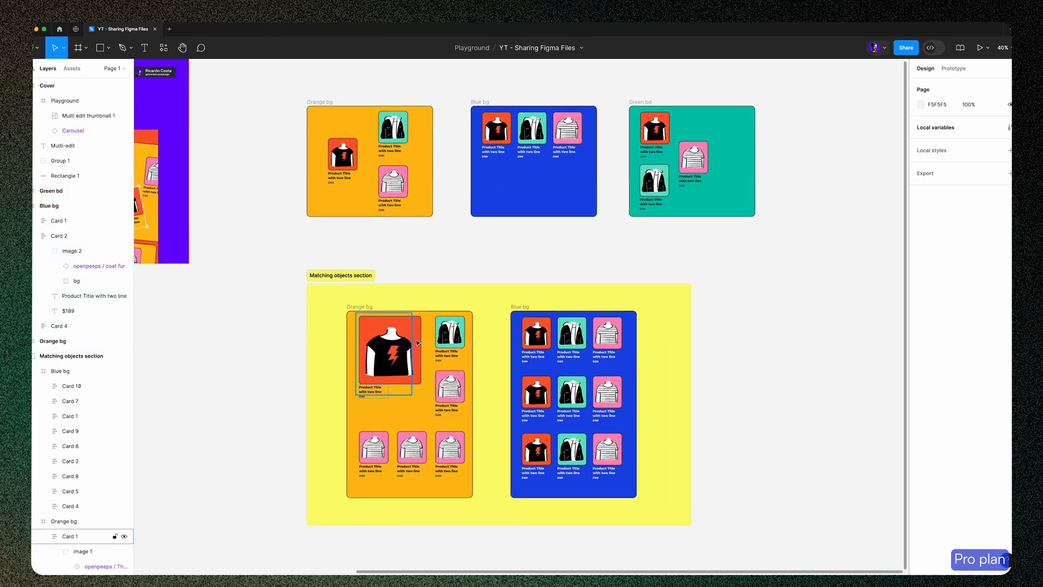
left_click(482, 254)
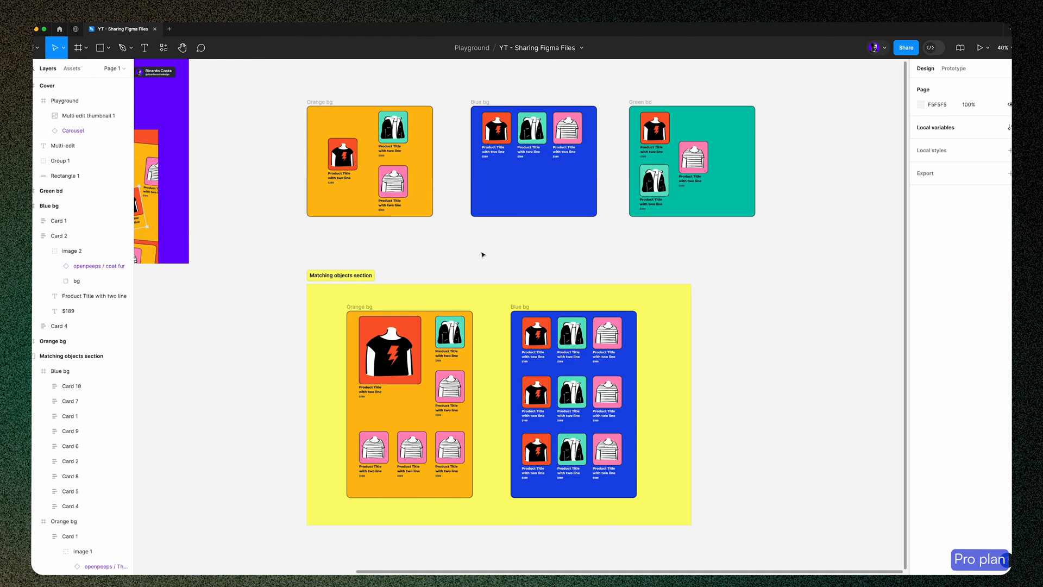
mouse_move(433, 233)
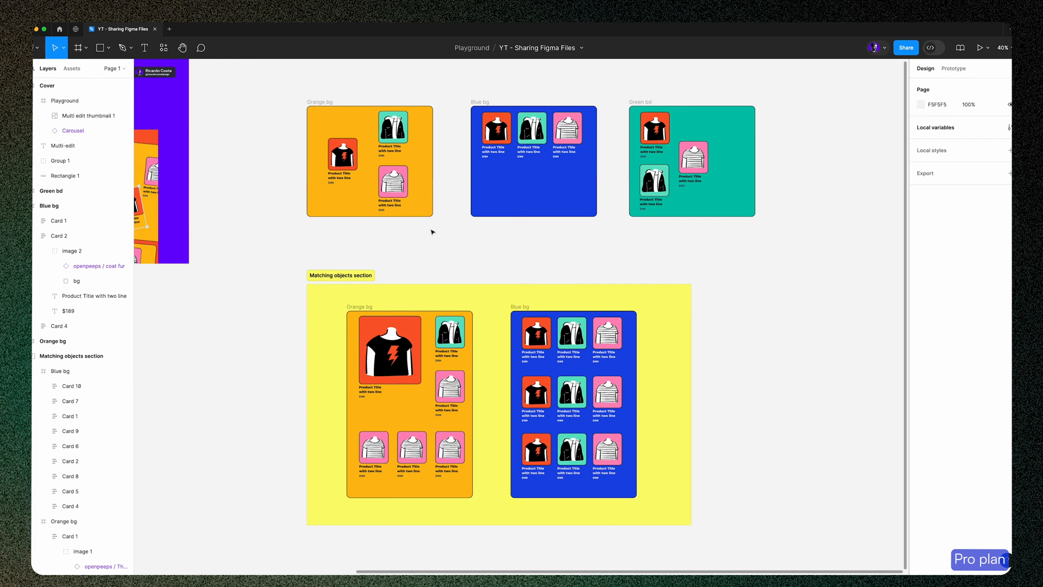
mouse_move(341, 96)
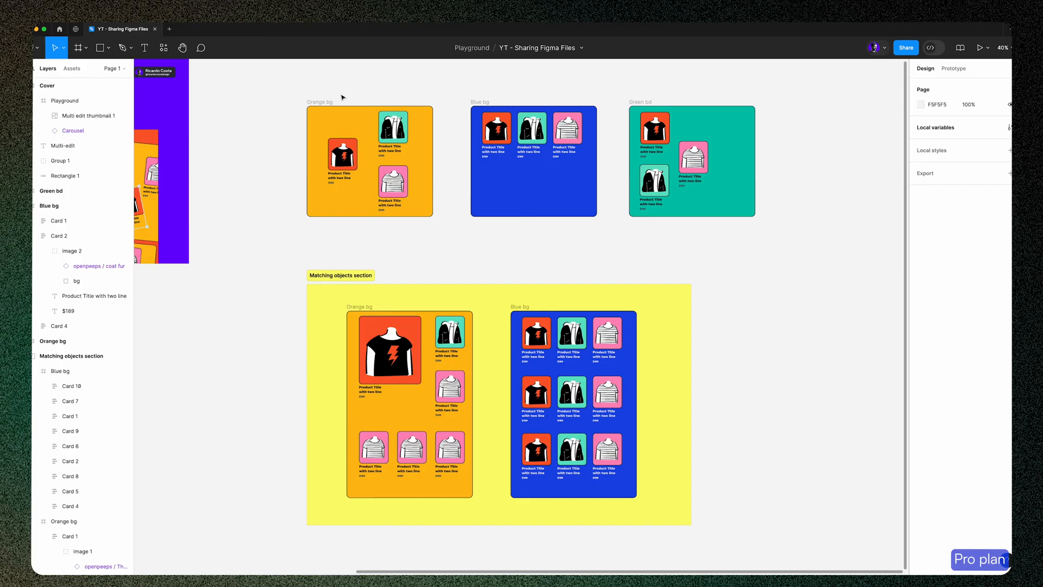
Step: Select the Orange bg frame and copy a share link scoped to that frame
left_click(370, 160)
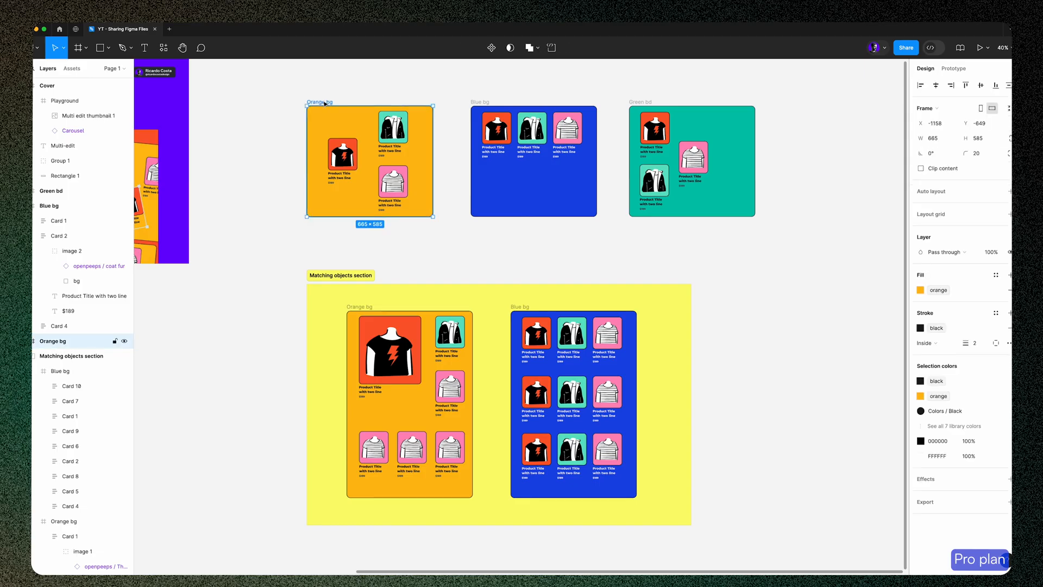
left_click(905, 47)
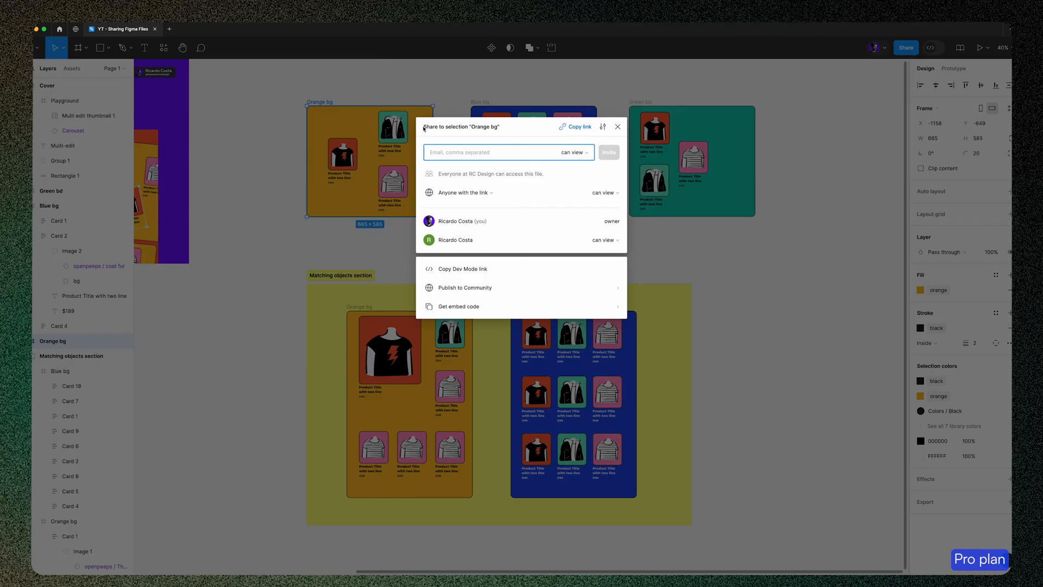
mouse_move(497, 129)
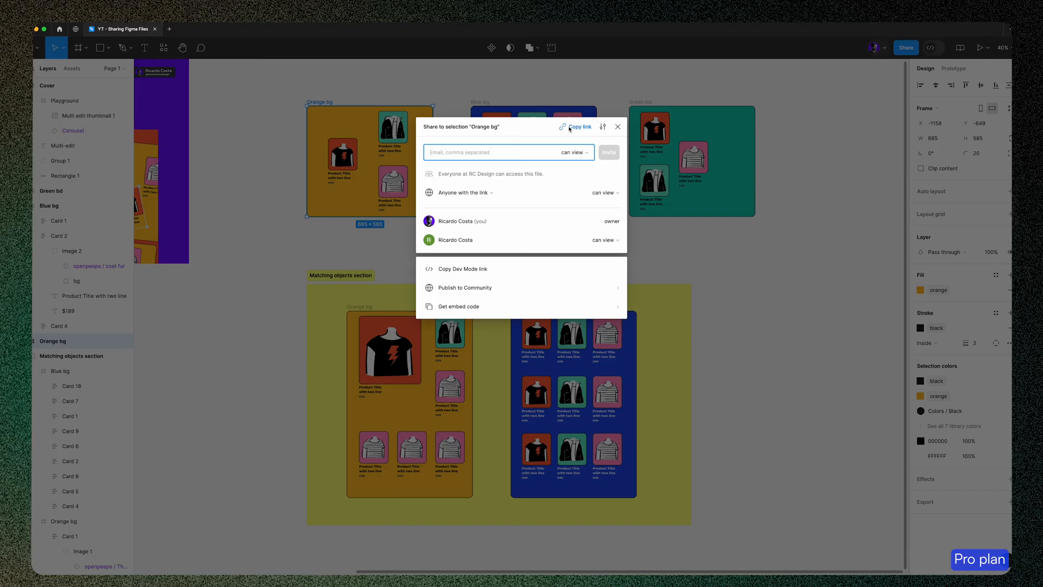
left_click(579, 126)
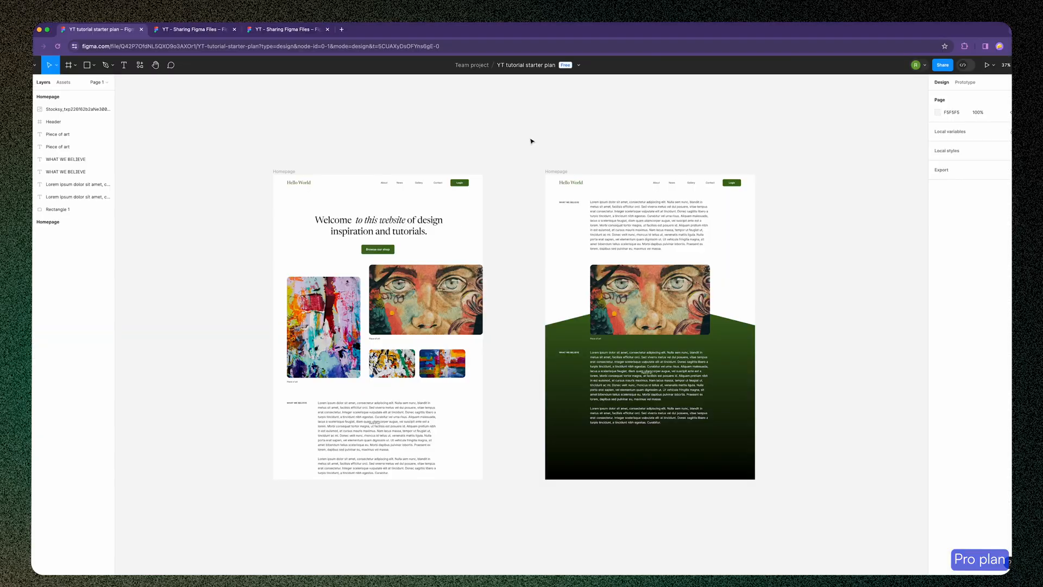
left_click(194, 29)
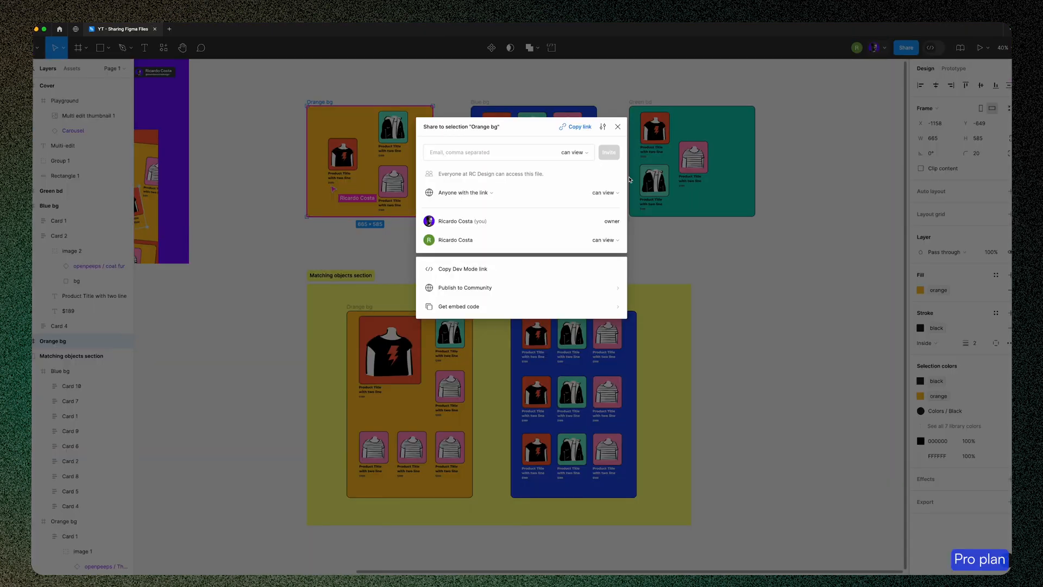
Step: Open the copied frame link in a browser tab and scroll through the card frames in view-only mode
left_click(617, 126)
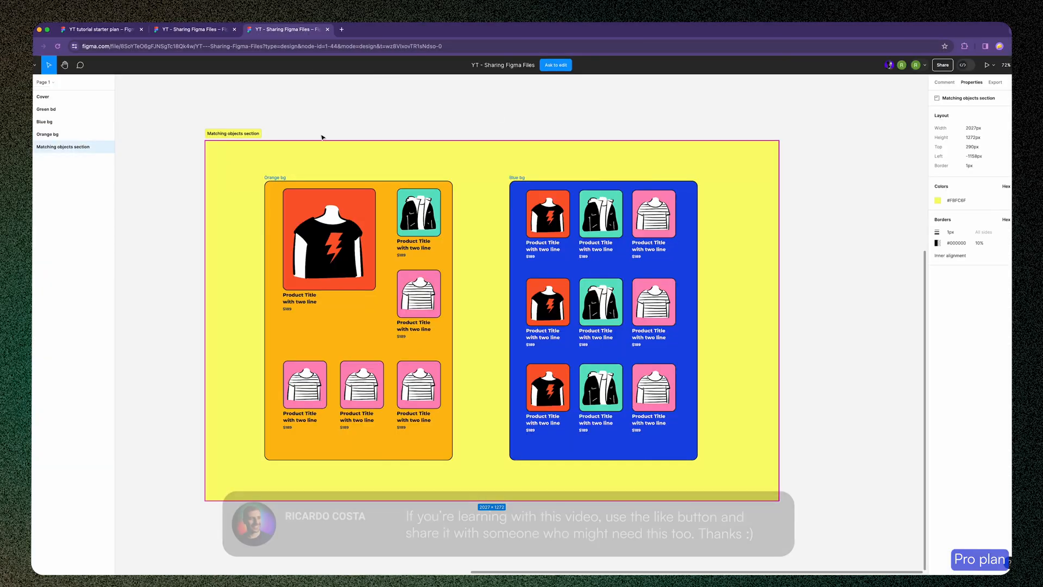
scroll("down", 3)
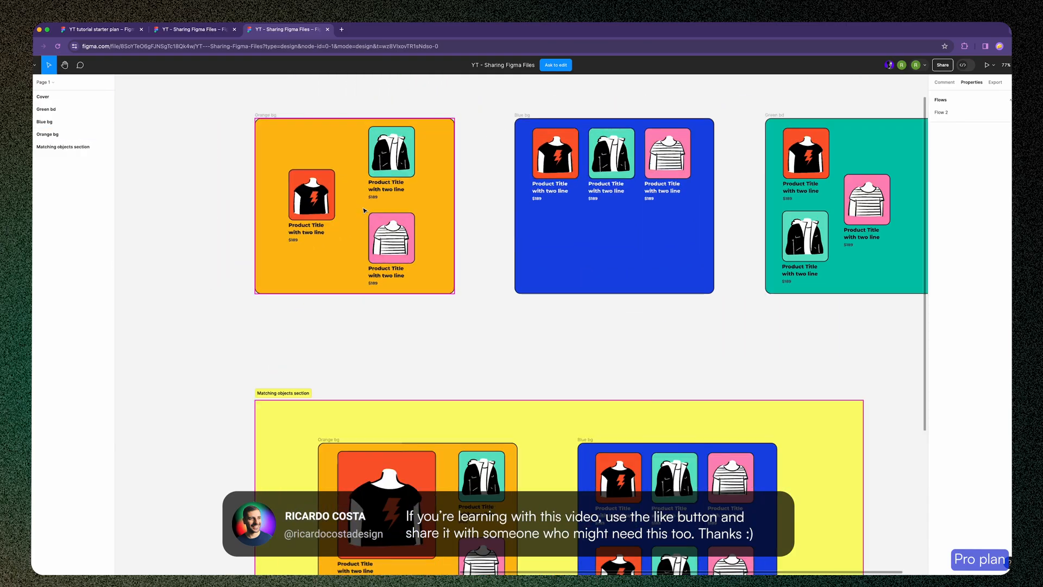
scroll("down", 3)
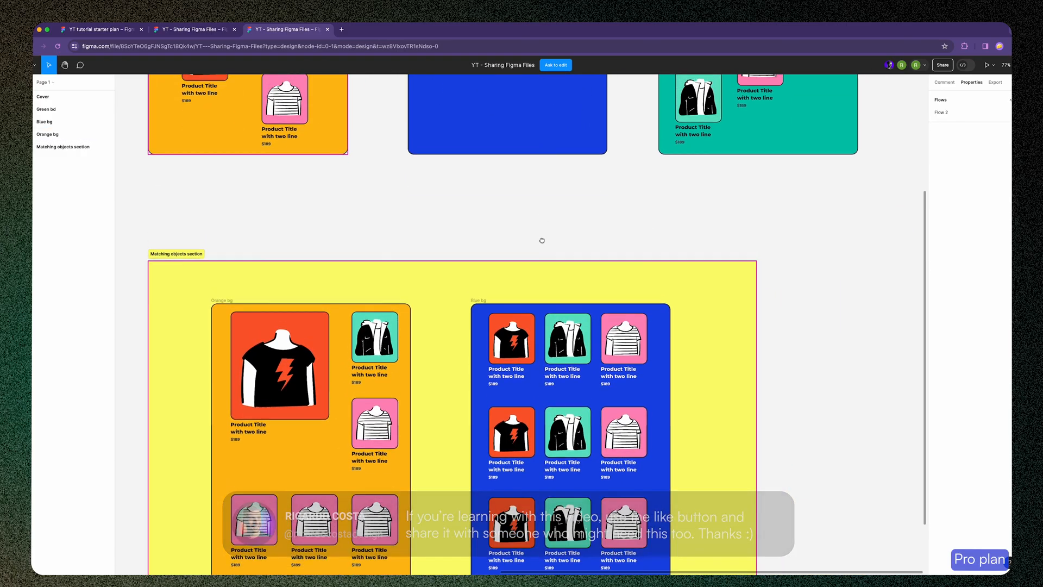
scroll("down", 3)
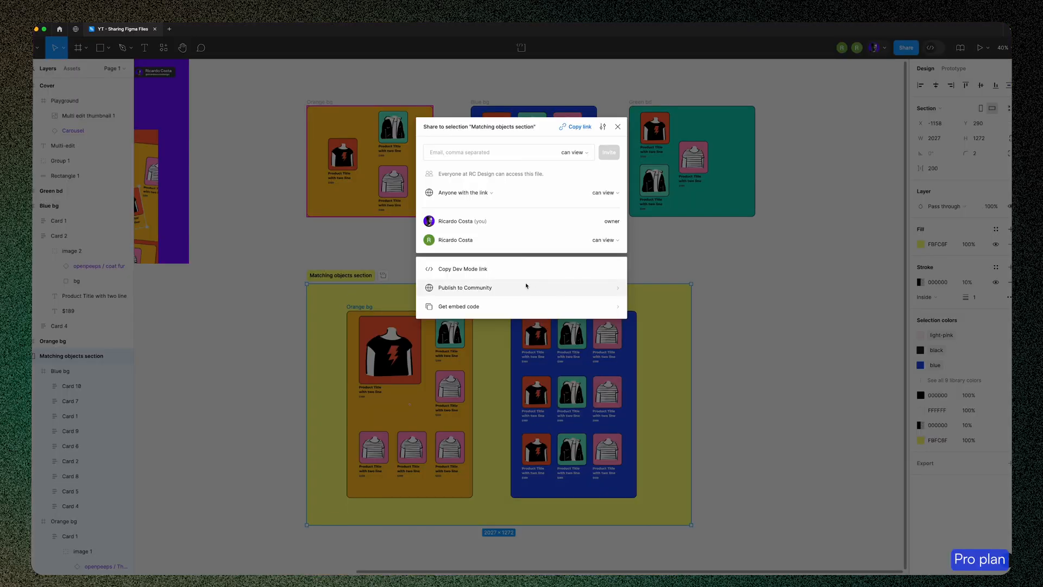
mouse_move(484, 268)
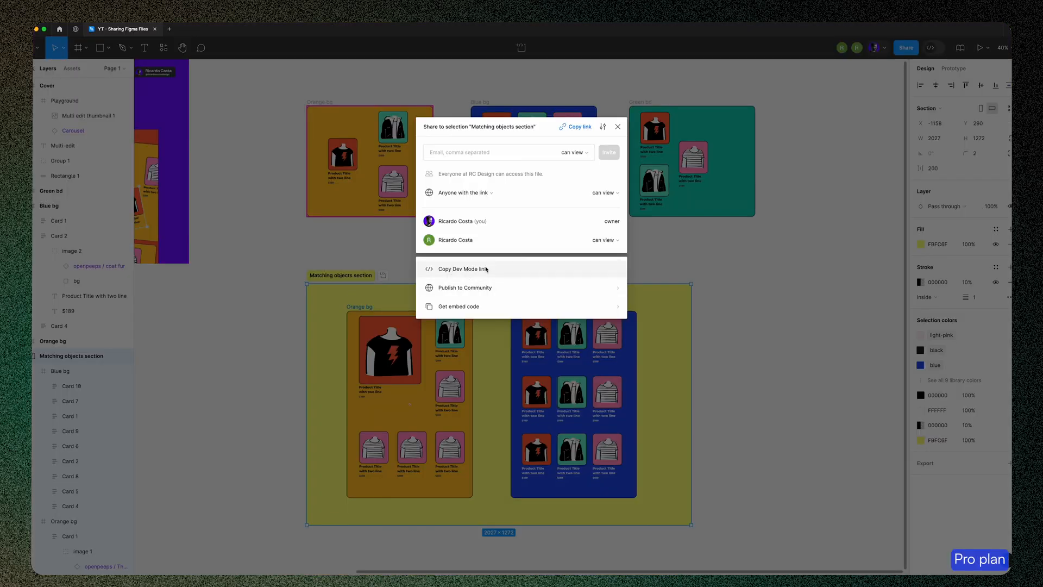
Step: Copy a Dev Mode link for the Matching objects section from the Share dialog
left_click(617, 126)
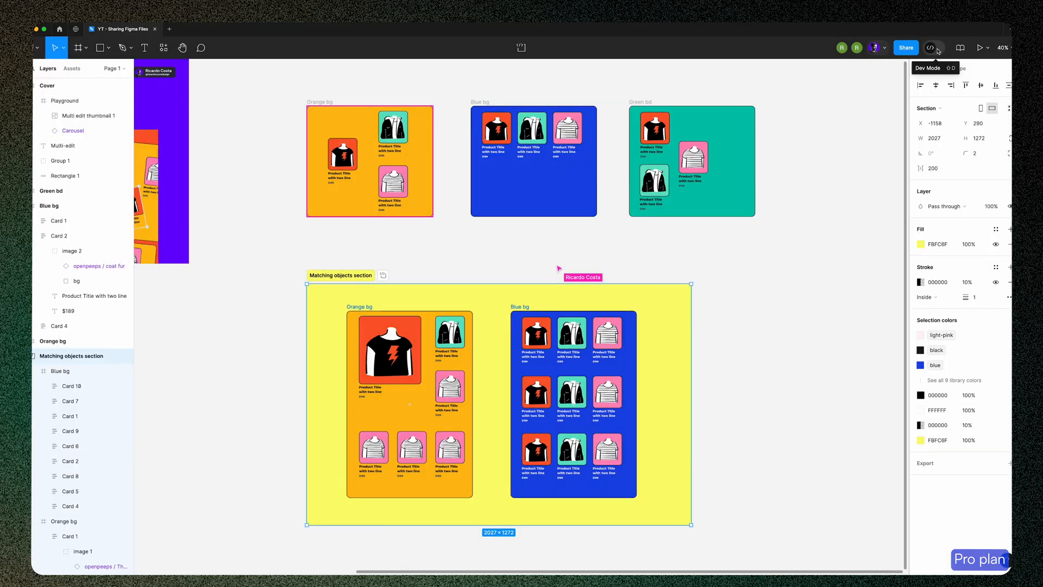
Step: Switch into Dev Mode and copy a dev link for the Matching objects section
left_click(934, 47)
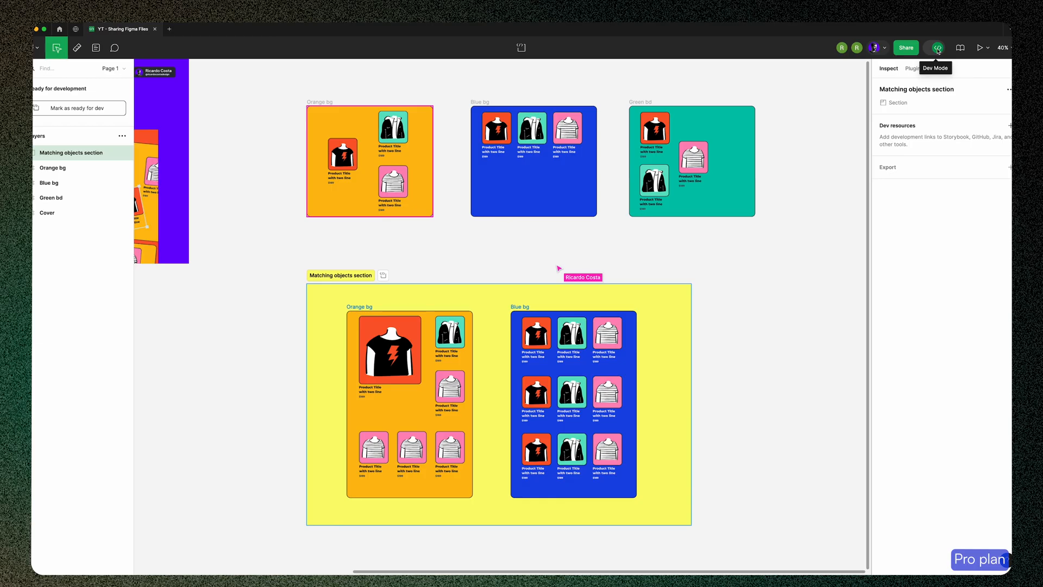
left_click(904, 46)
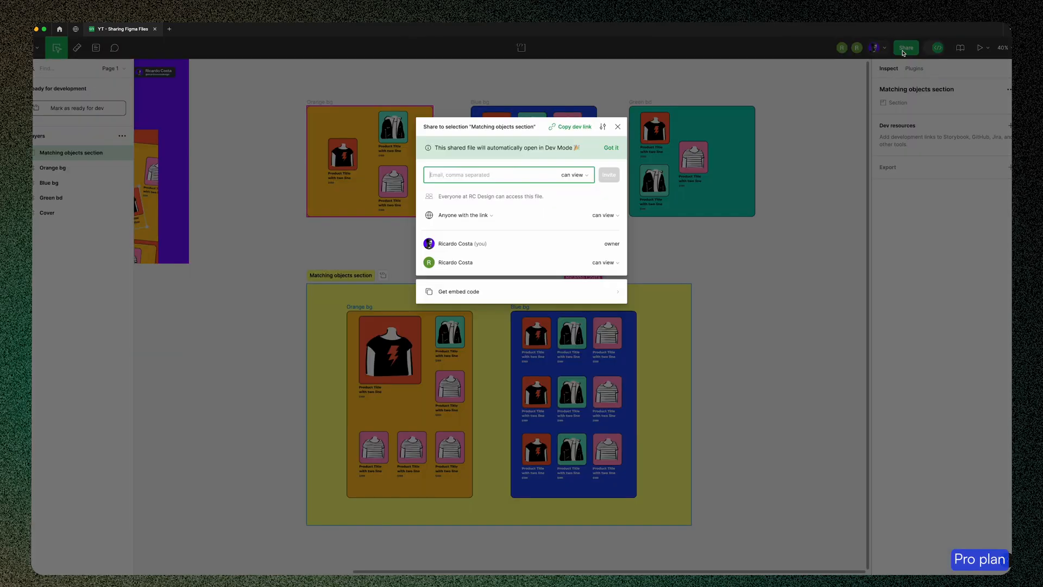
mouse_move(537, 148)
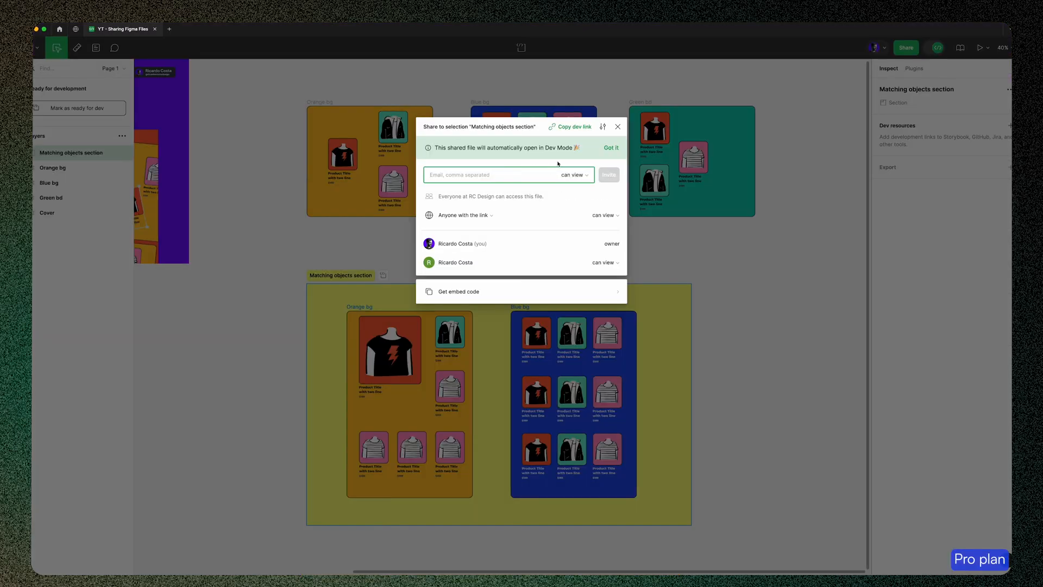
left_click(617, 126)
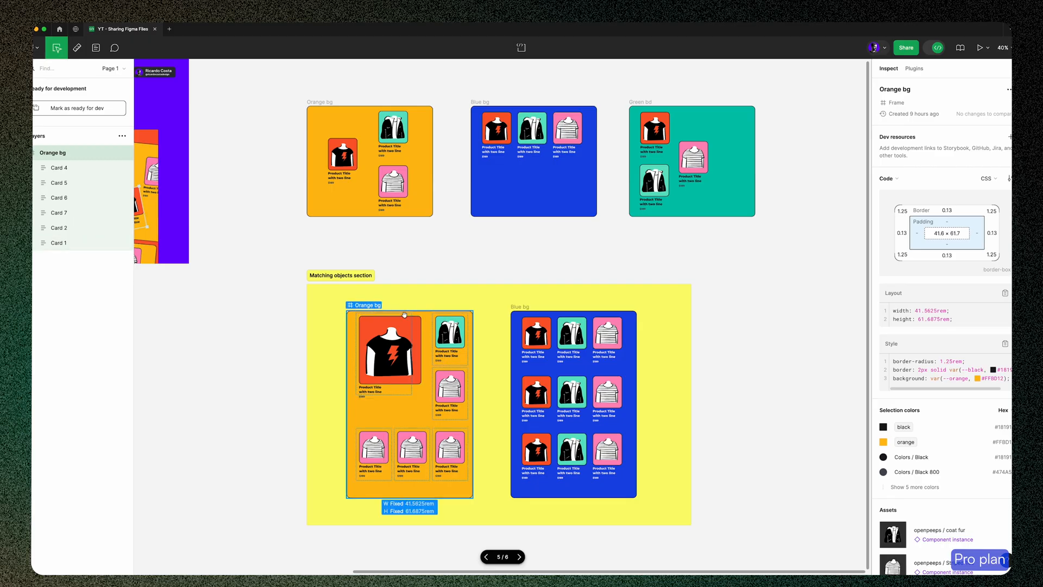
Step: Inspect Blue bg, Card 4 and the Thunder T-Shirt and Striped Tee illustrations to review their CSS and layout
left_click(573, 399)
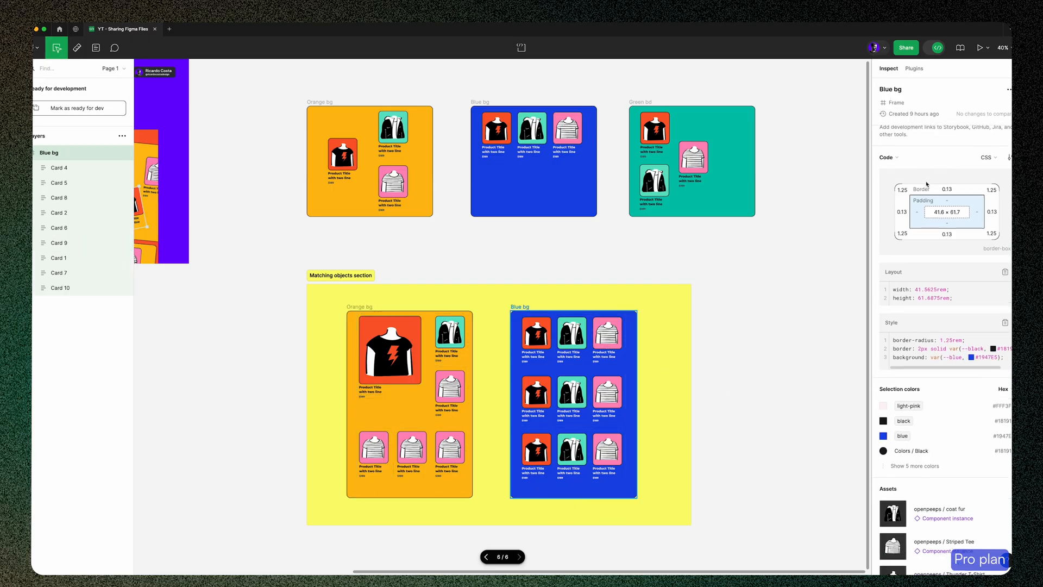
scroll("down", 3)
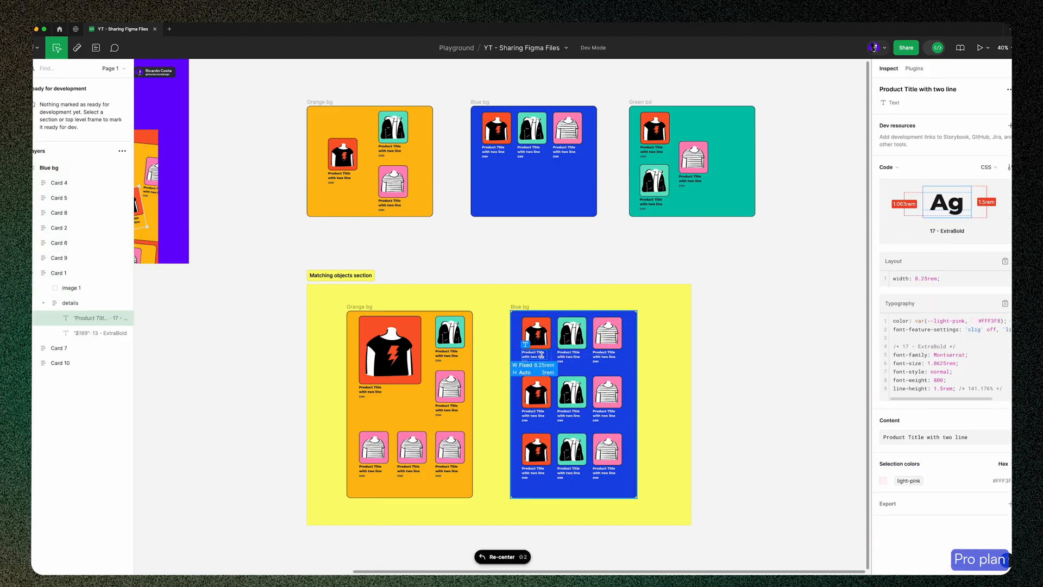
left_click(535, 332)
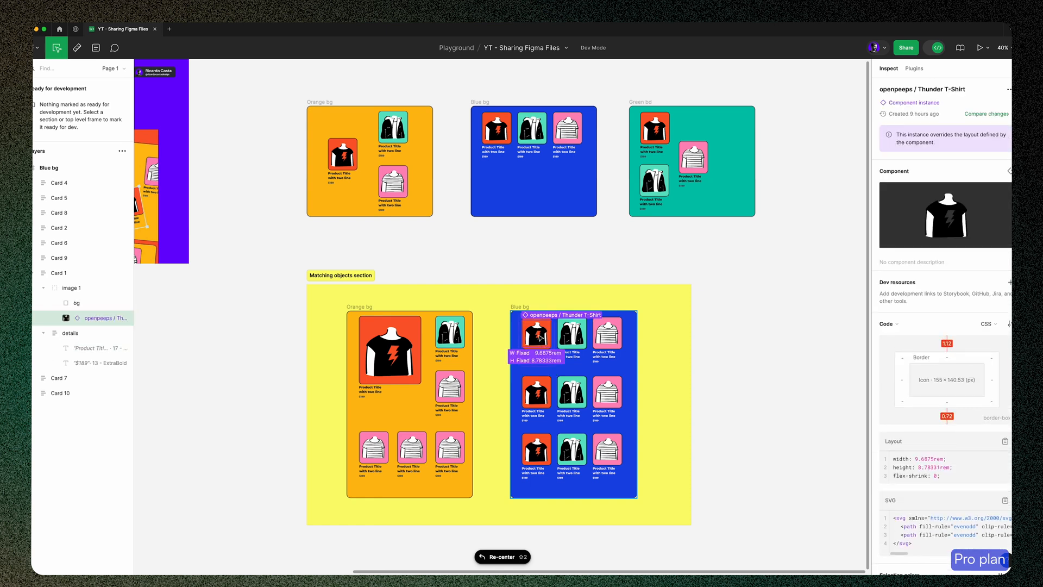
left_click(605, 332)
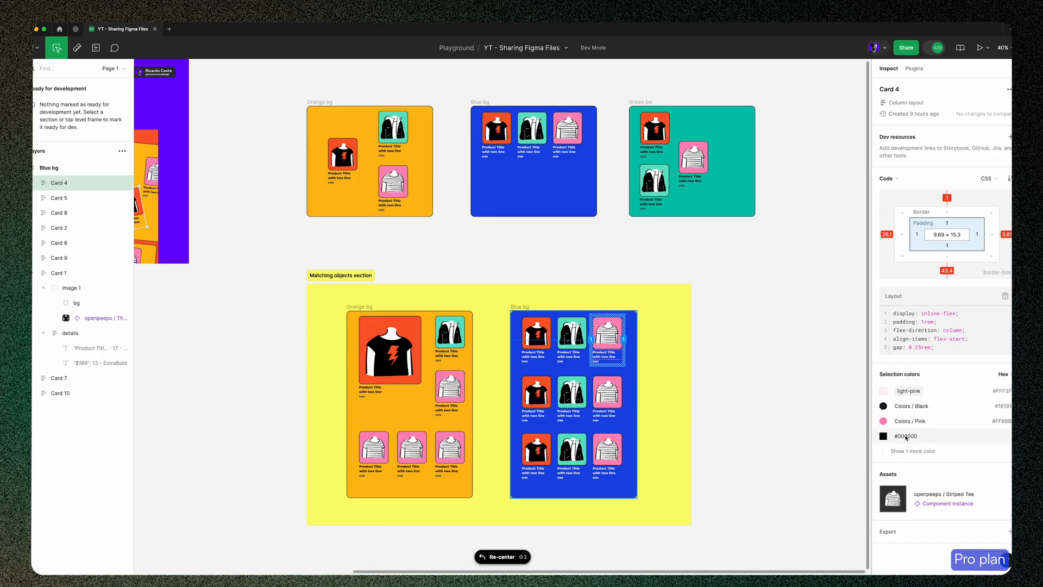
mouse_move(998, 155)
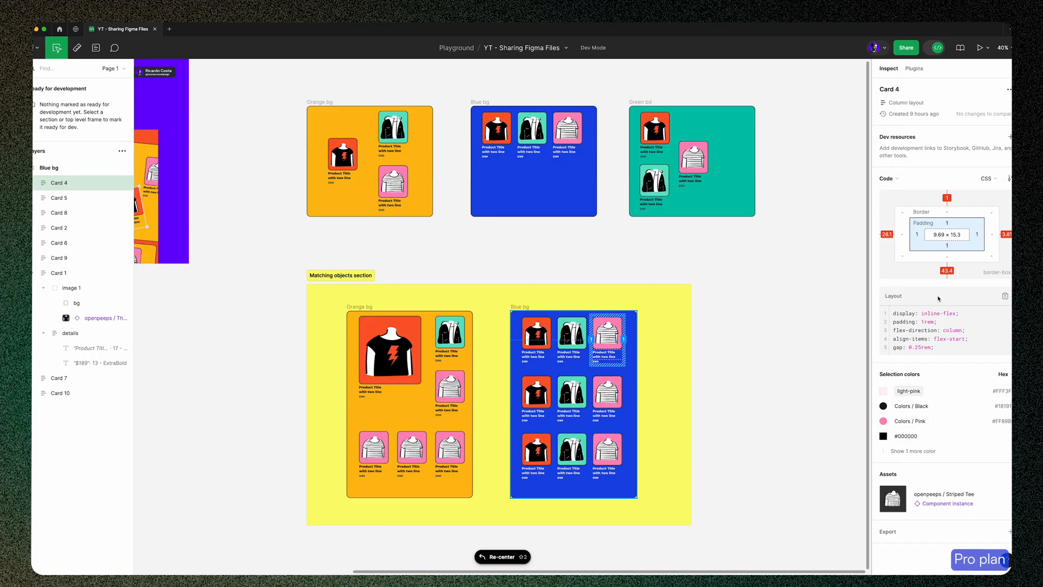
left_click(340, 275)
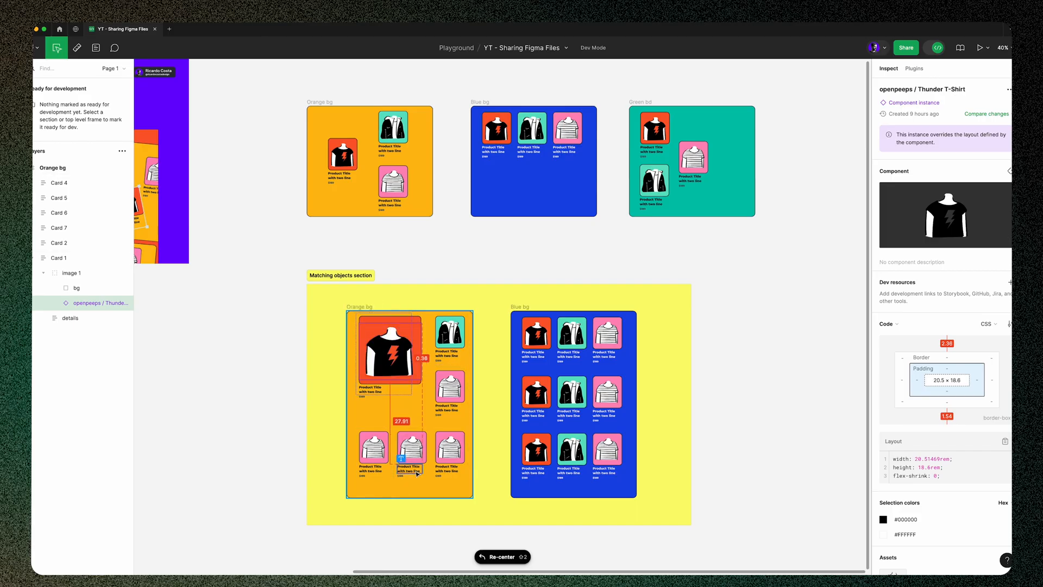
left_click(410, 448)
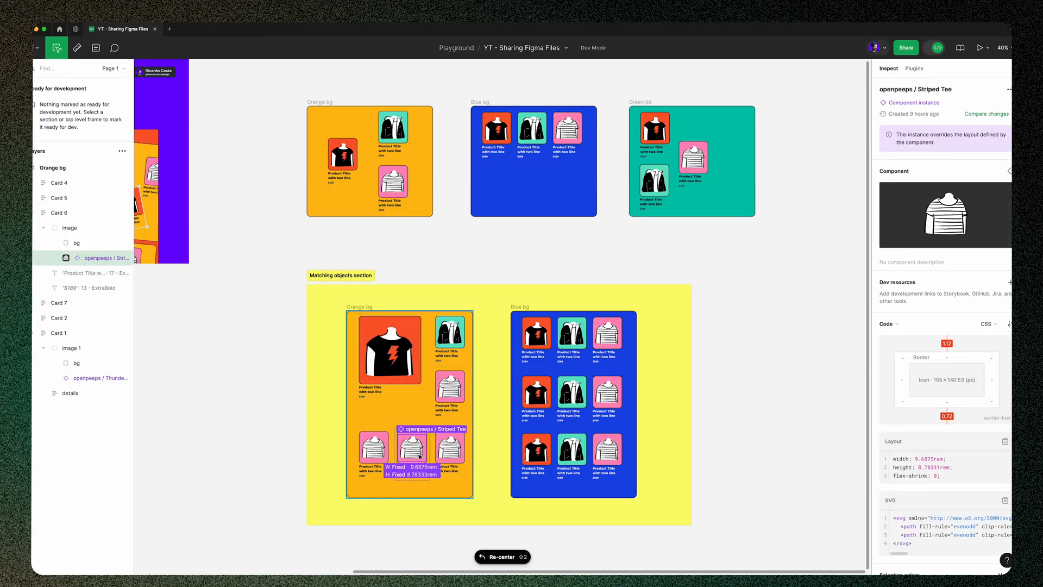